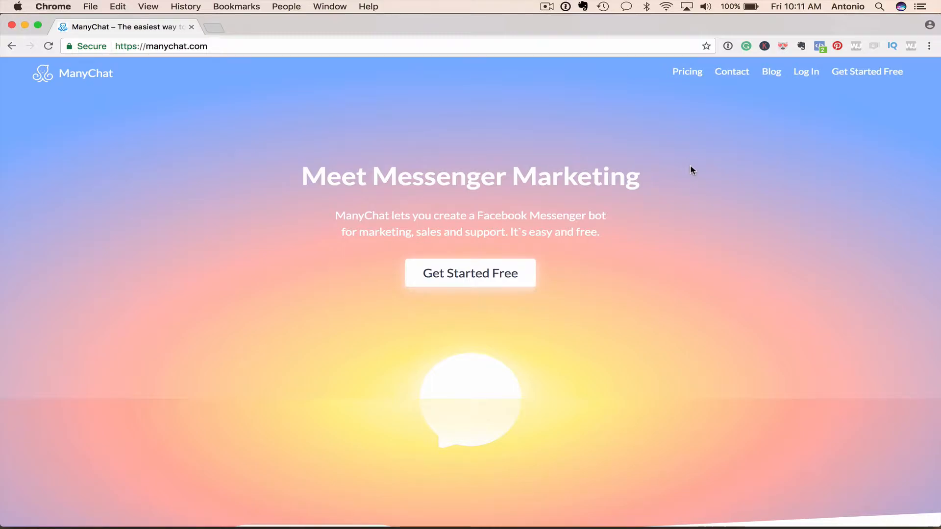
pyautogui.moveTo(470, 281)
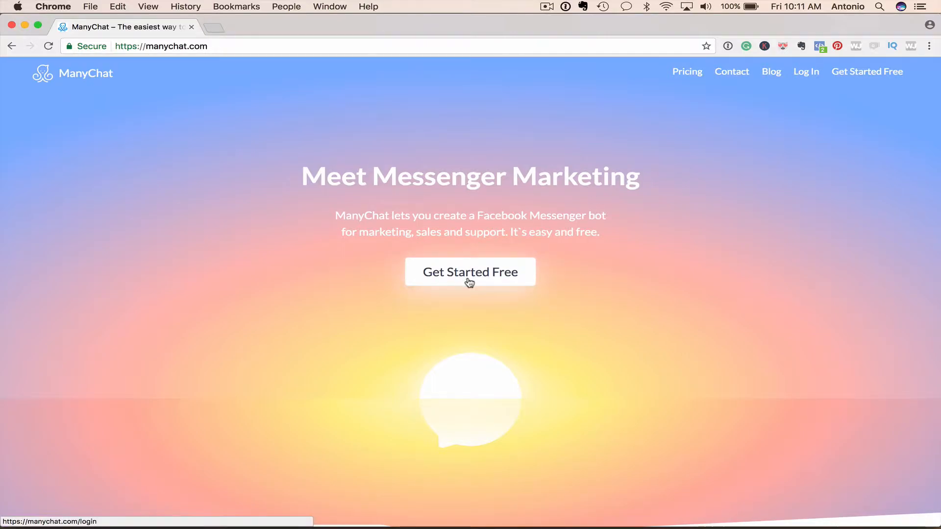
# Step: Click Get Started Free on manychat.com to reach the bot login page
pyautogui.click(470, 272)
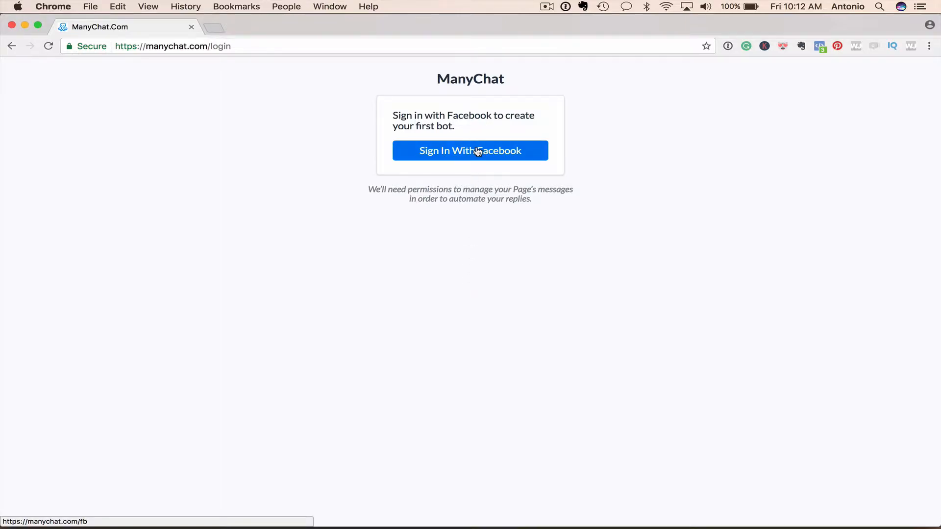
# Step: Sign in to ManyChat with Facebook by entering the account's email and password
pyautogui.click(470, 150)
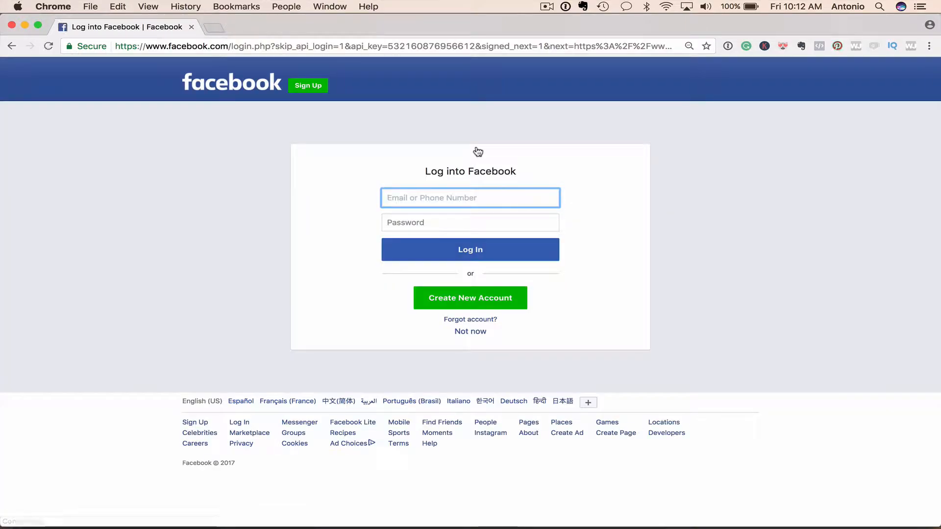
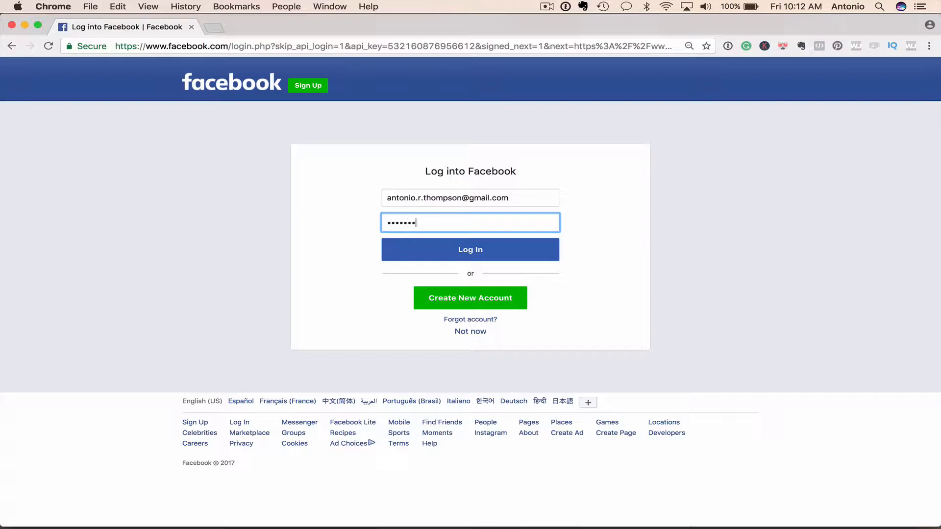
pyautogui.click(470, 249)
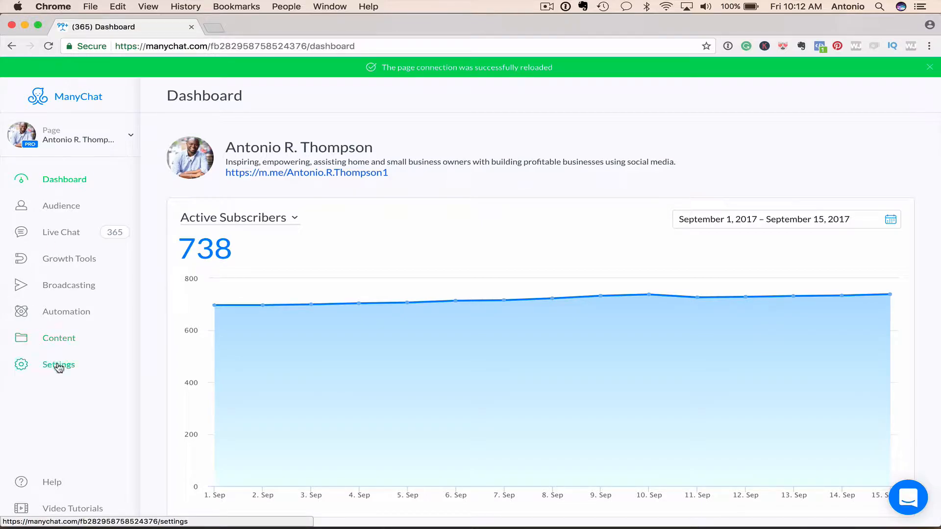
# Step: Open bot Settings and confirm the greeting text's variable type stays First Name
pyautogui.click(58, 364)
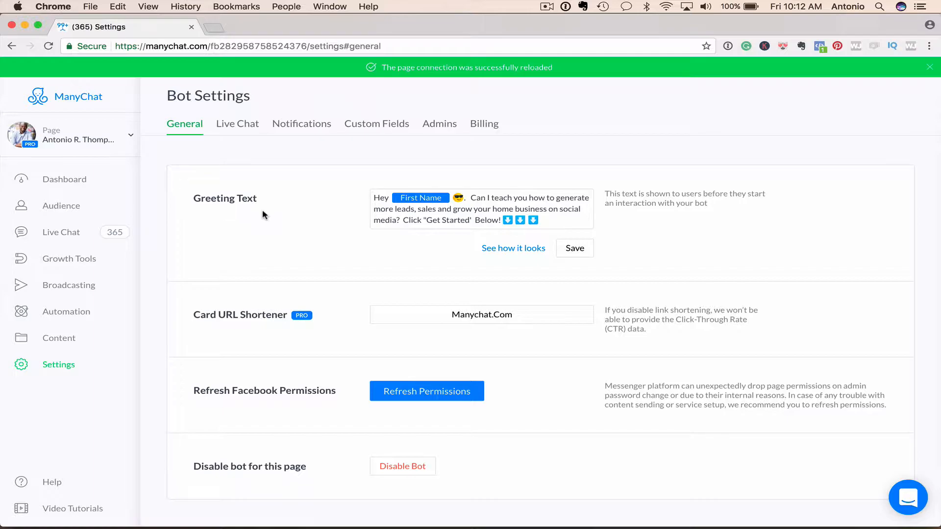
pyautogui.moveTo(371, 195)
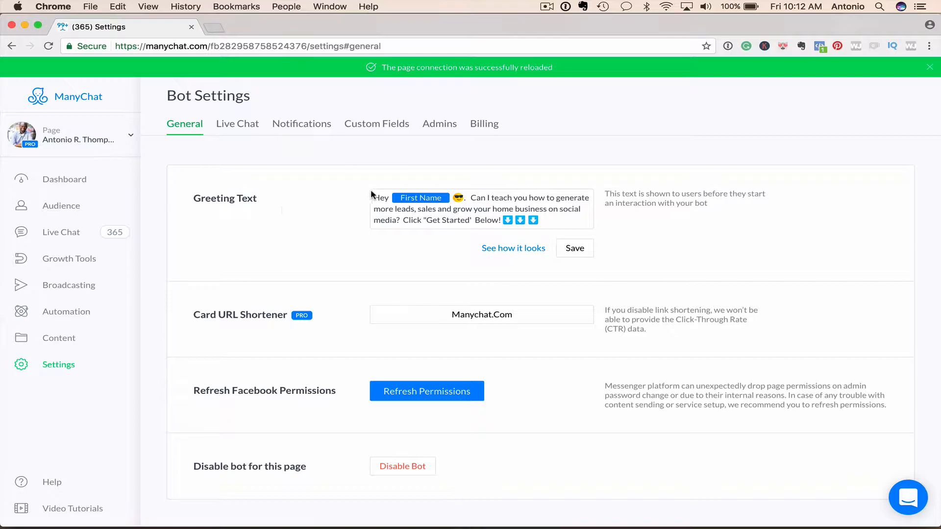
pyautogui.click(420, 197)
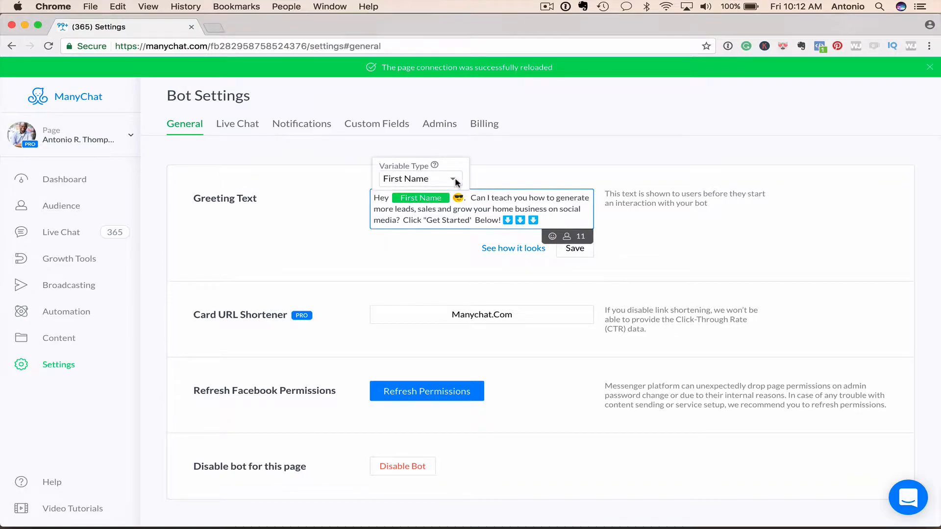
pyautogui.click(419, 178)
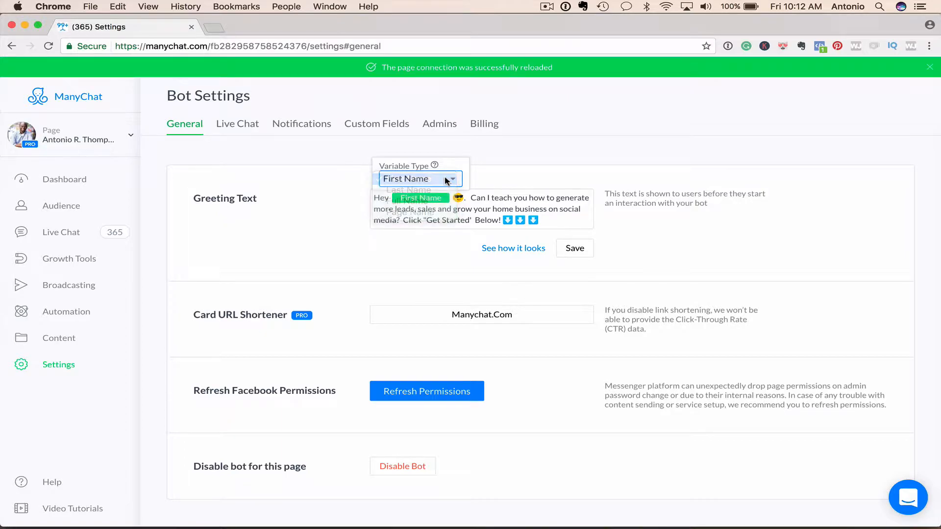
pyautogui.click(422, 198)
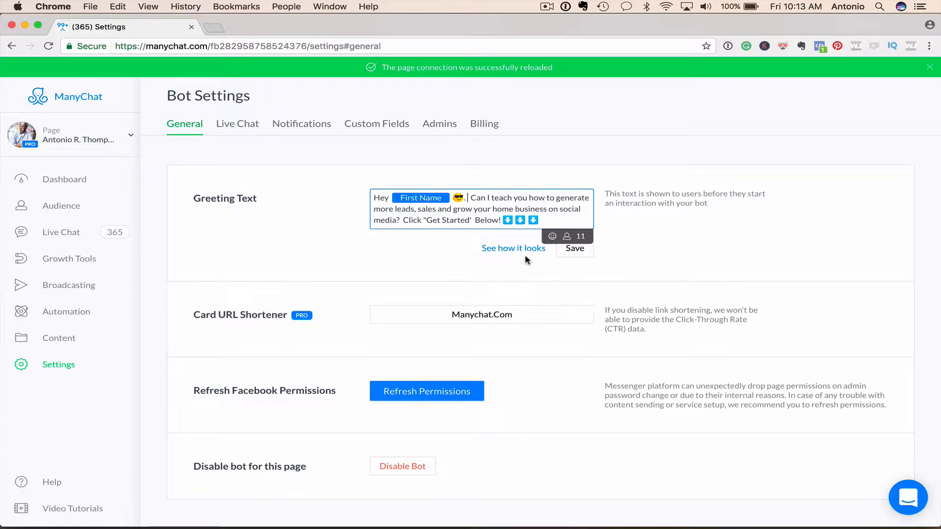
pyautogui.click(513, 248)
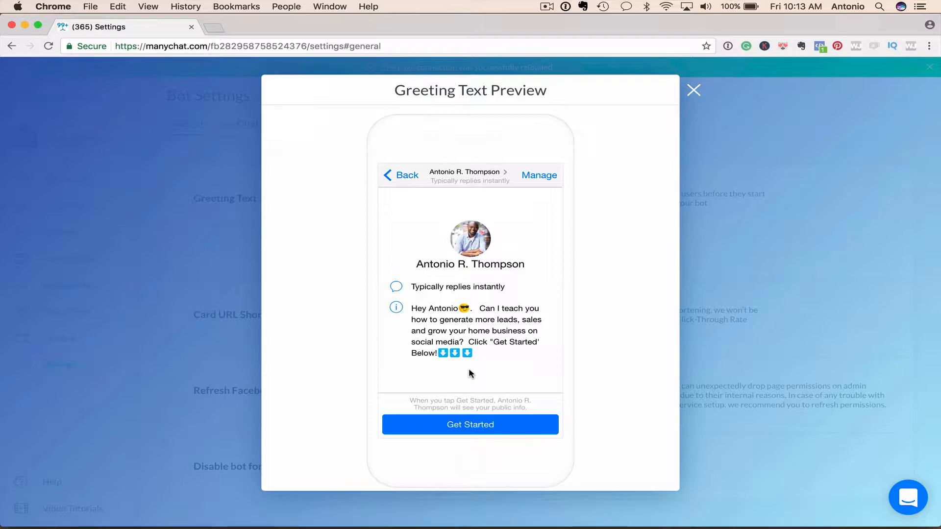
pyautogui.moveTo(542, 316)
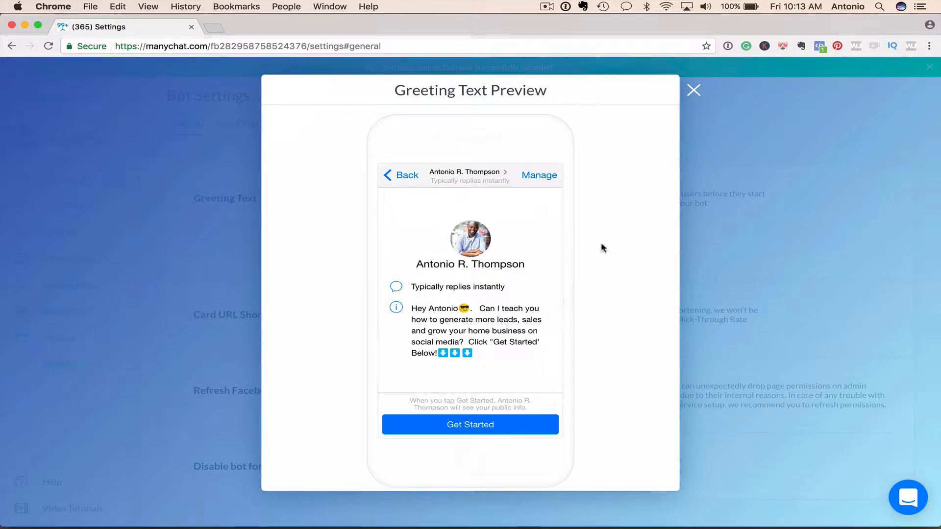
pyautogui.moveTo(580, 273)
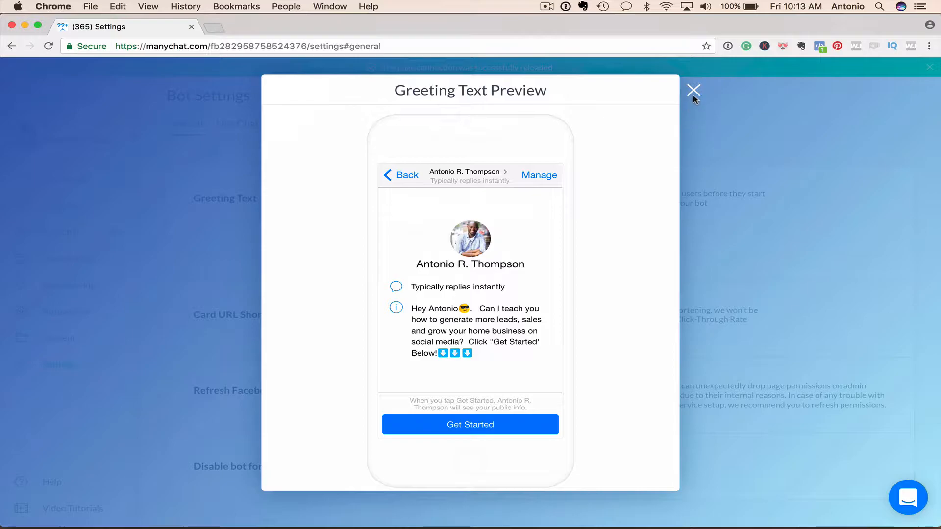
pyautogui.click(694, 91)
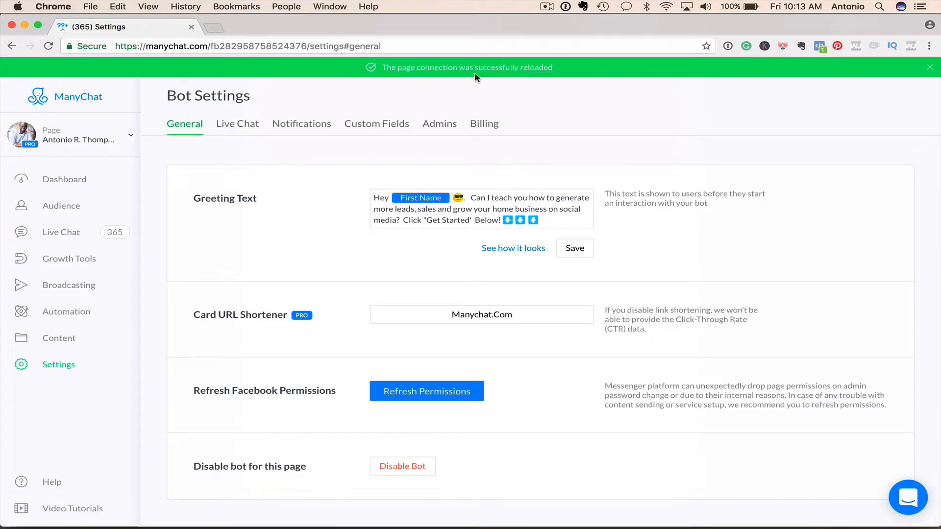
# Step: Review the Live Chat, Notifications, Custom Fields and Admins tabs of Bot Settings
pyautogui.click(236, 123)
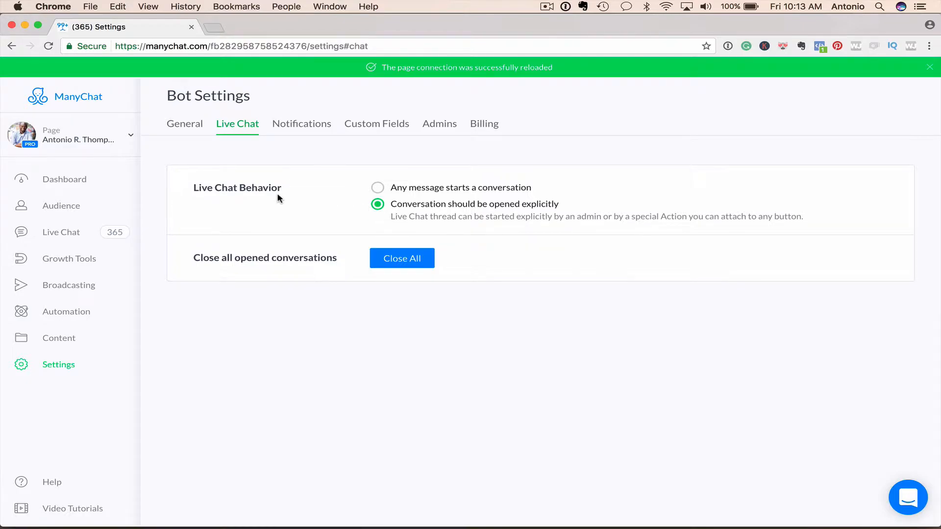
pyautogui.moveTo(449, 197)
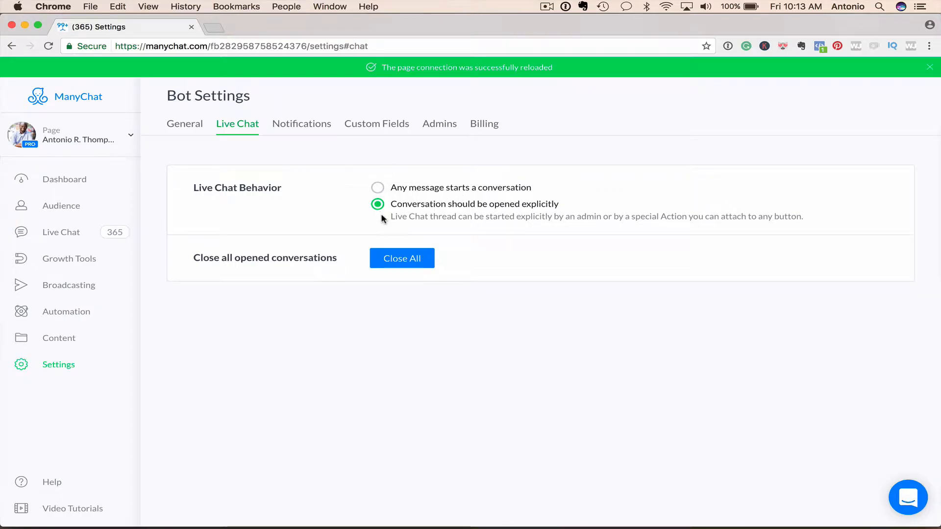
pyautogui.click(301, 124)
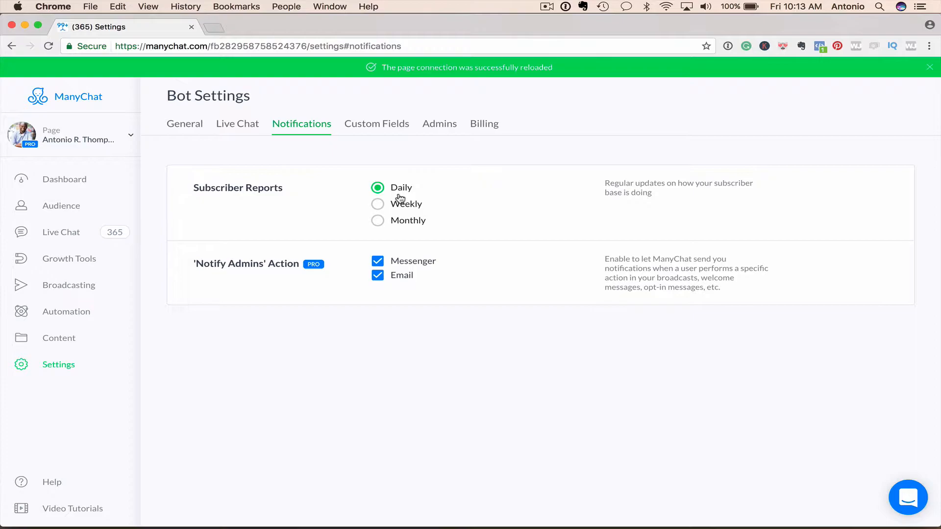
pyautogui.moveTo(287, 281)
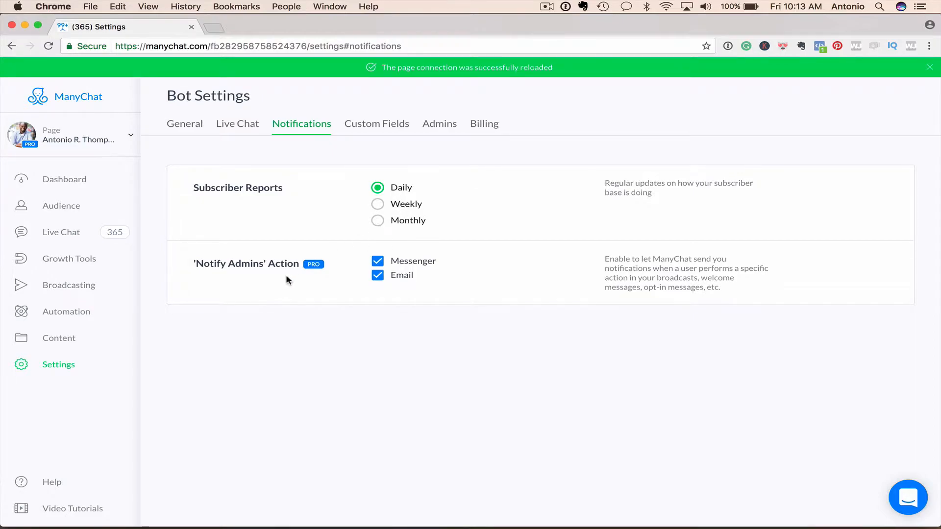
pyautogui.moveTo(334, 273)
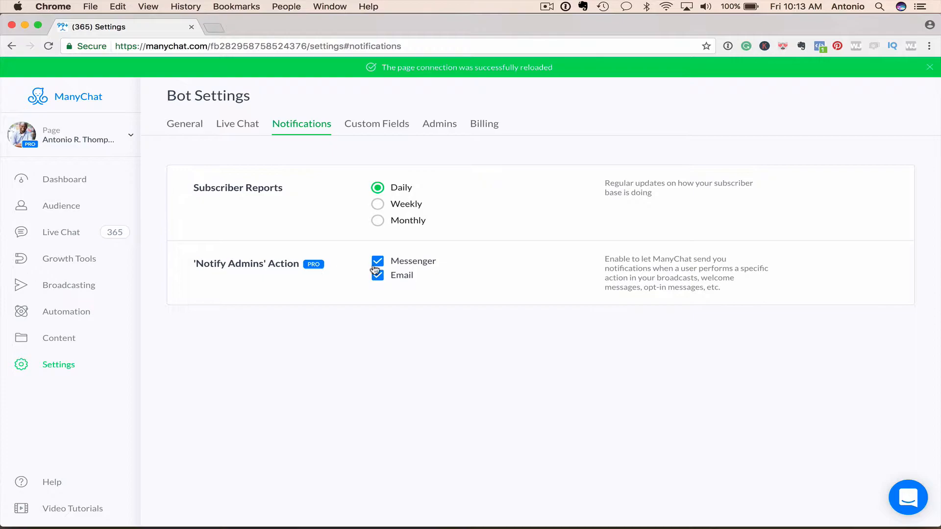
pyautogui.click(378, 275)
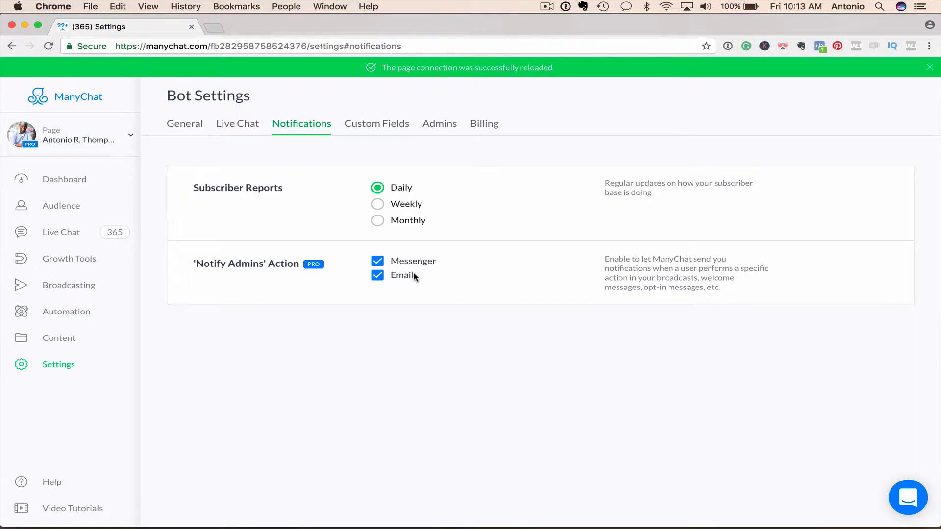
pyautogui.moveTo(384, 150)
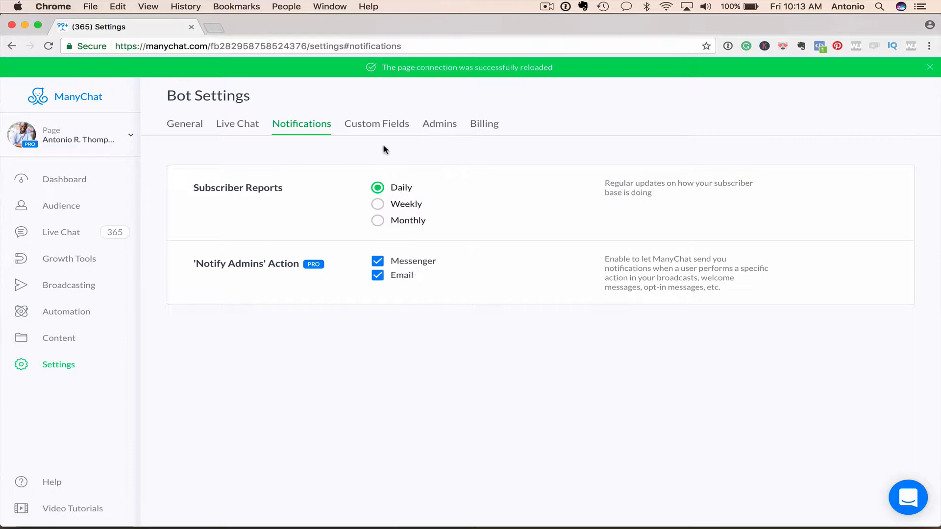
pyautogui.click(376, 123)
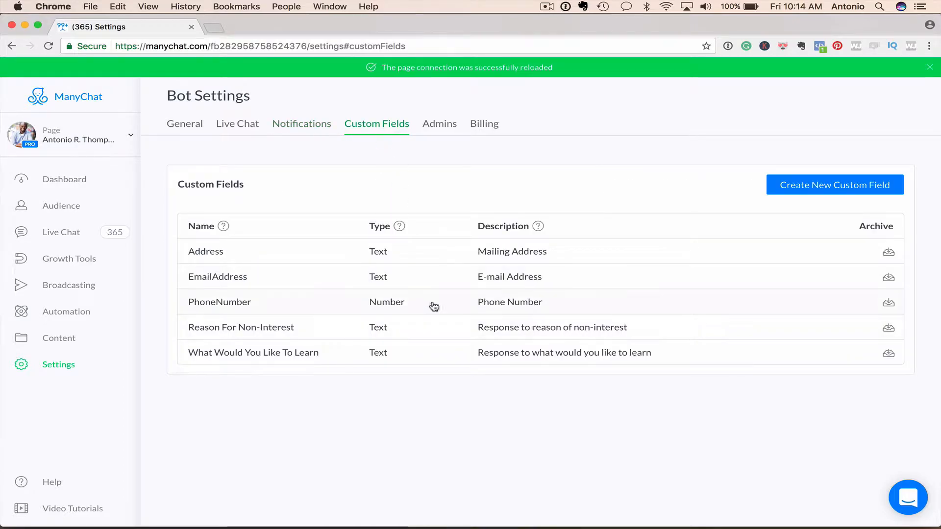
pyautogui.moveTo(414, 286)
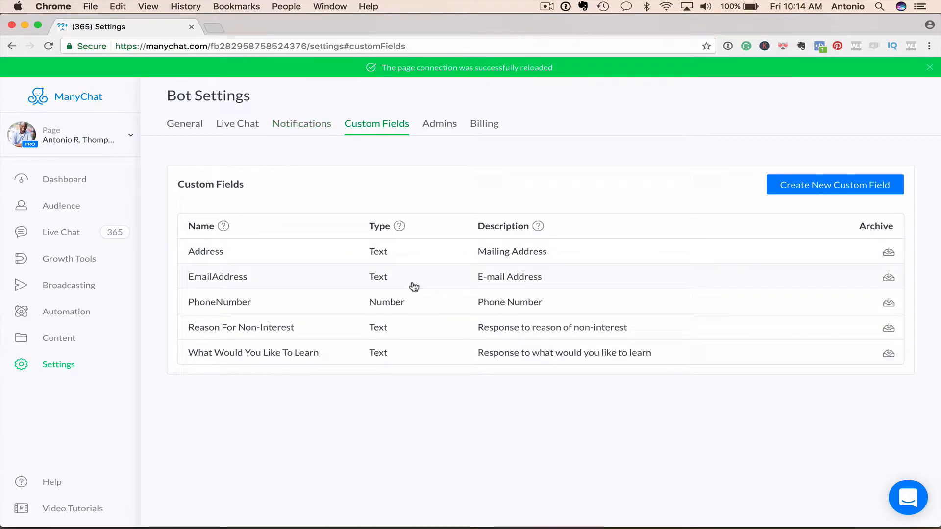
pyautogui.click(439, 124)
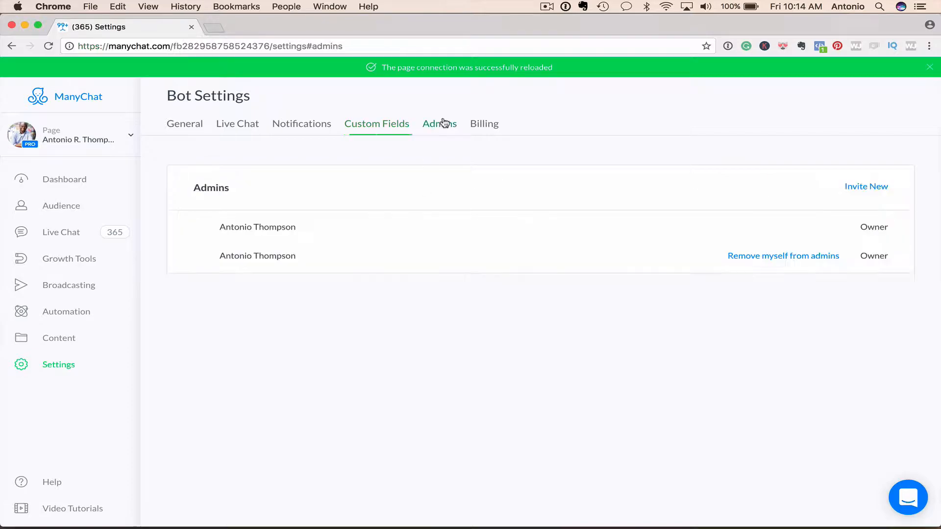
pyautogui.click(439, 123)
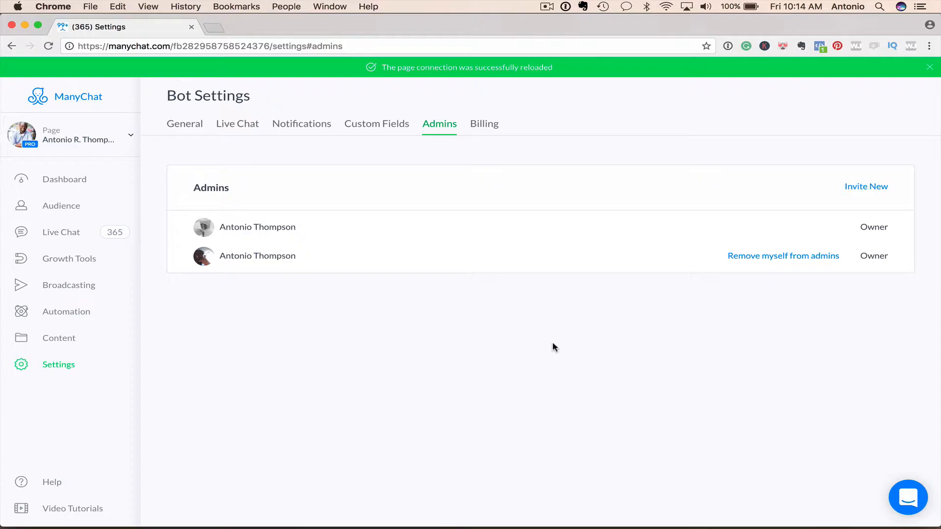
pyautogui.moveTo(154, 201)
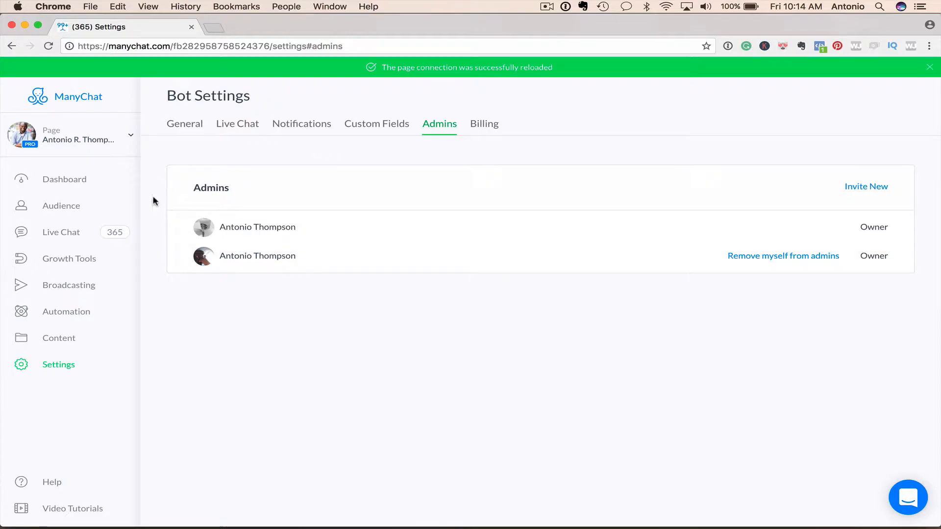
pyautogui.moveTo(66, 311)
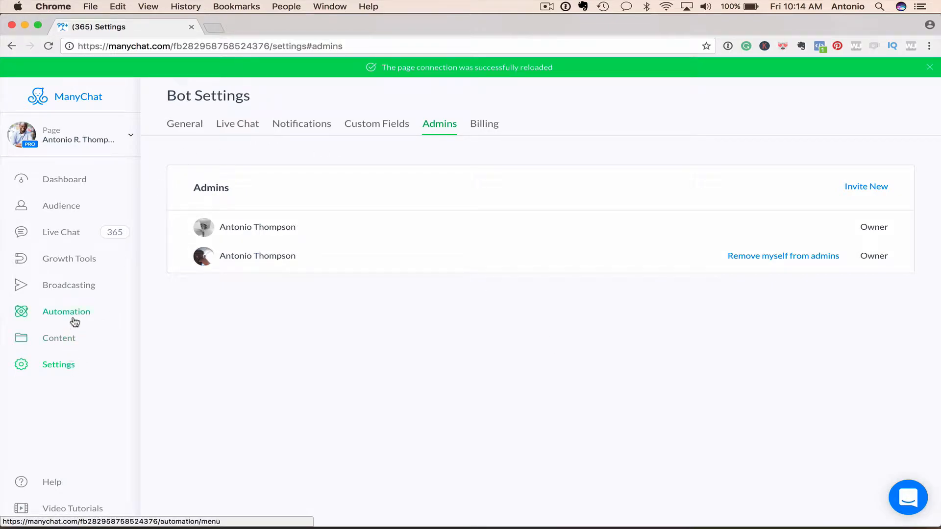
pyautogui.click(66, 312)
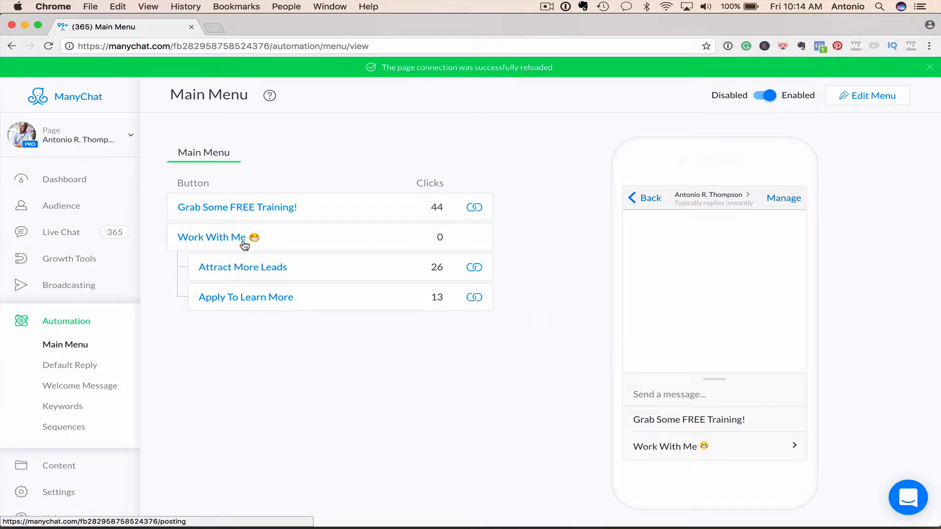
pyautogui.moveTo(295, 211)
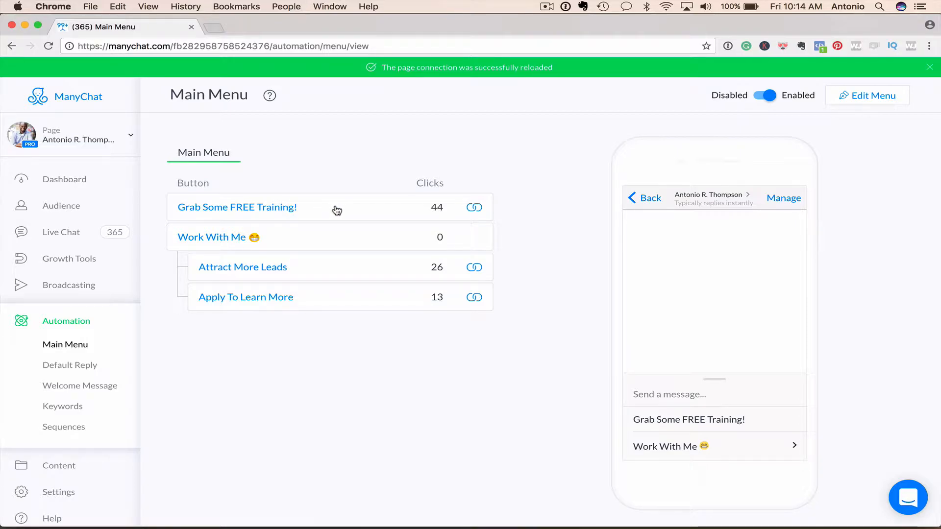
pyautogui.moveTo(329, 241)
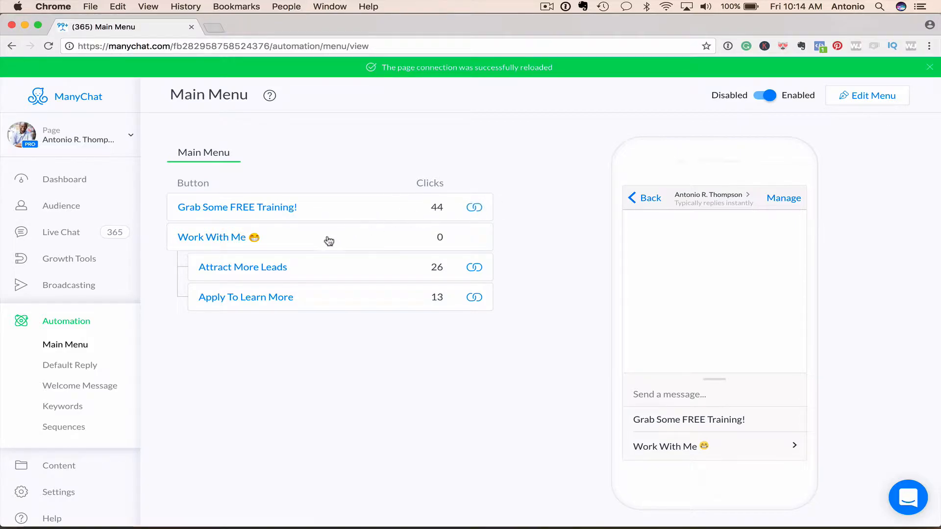
pyautogui.moveTo(439, 241)
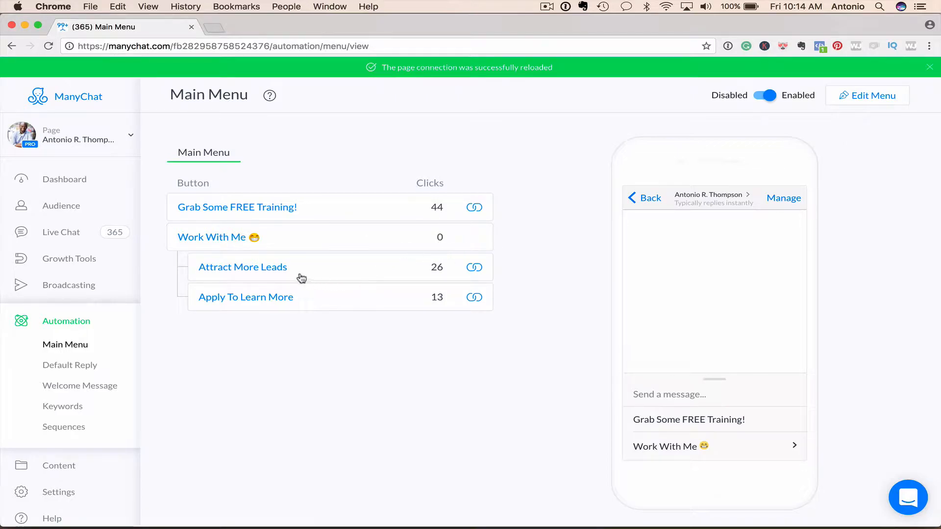
pyautogui.moveTo(323, 303)
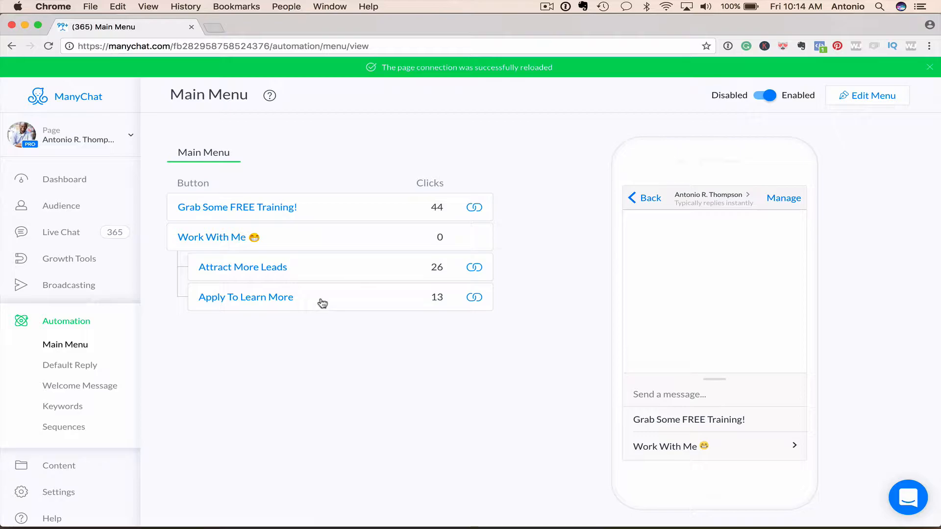
pyautogui.moveTo(736, 188)
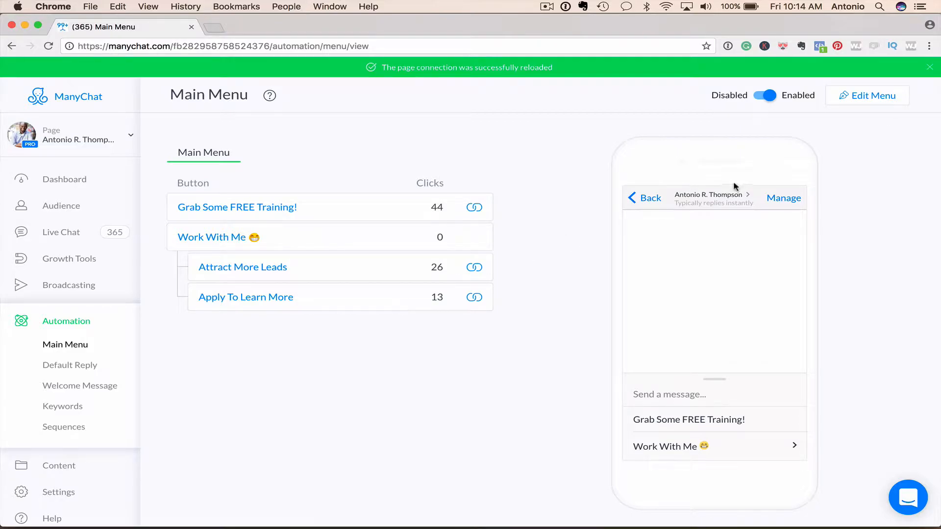
# Step: Add blank menu items under Work With Me in the Main Menu editor, then delete them
pyautogui.click(866, 95)
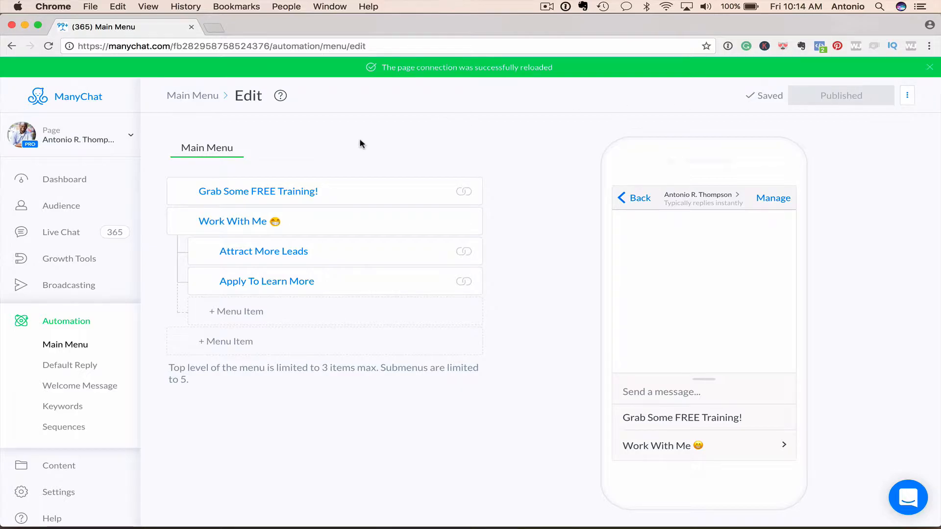
pyautogui.moveTo(286, 163)
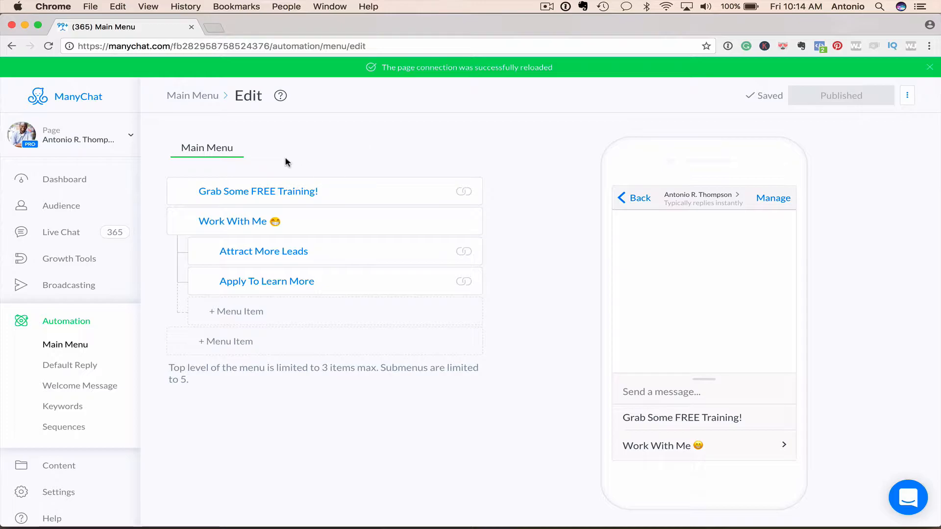
pyautogui.moveTo(258, 221)
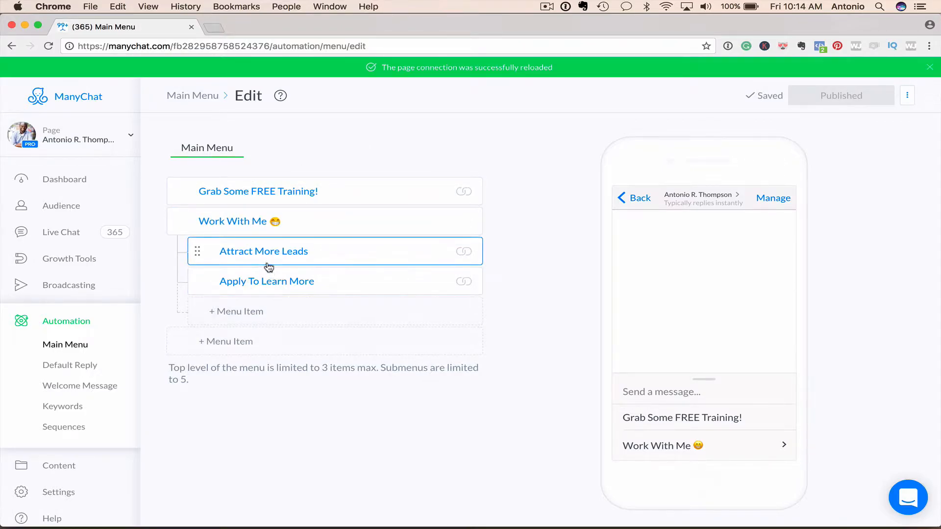
pyautogui.click(236, 310)
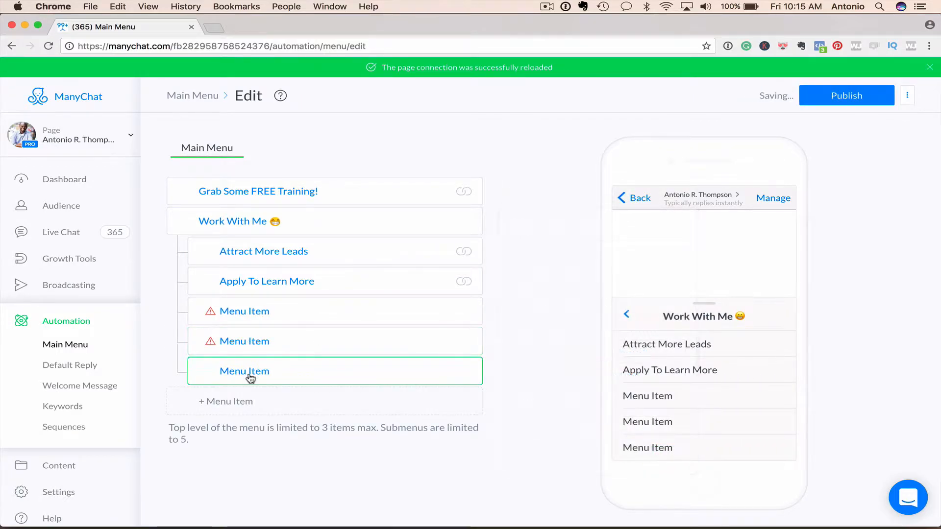
pyautogui.click(244, 371)
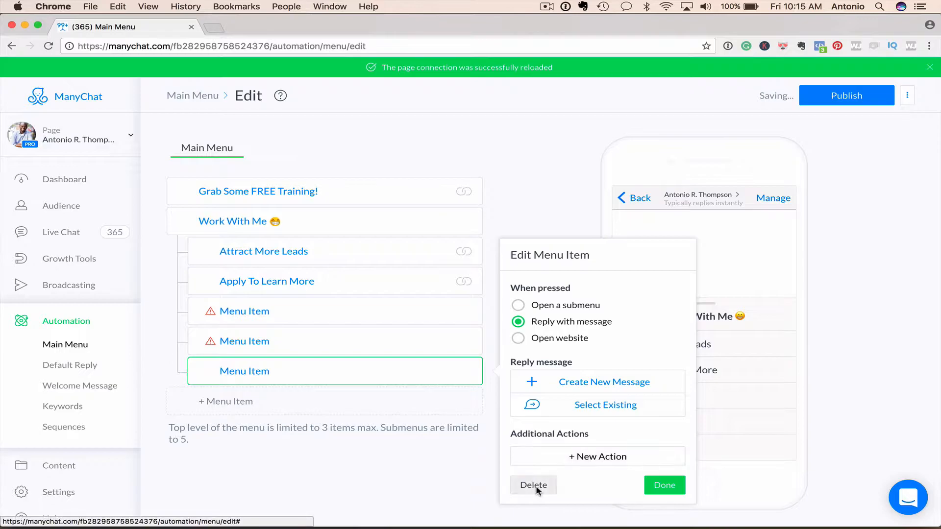
pyautogui.click(533, 484)
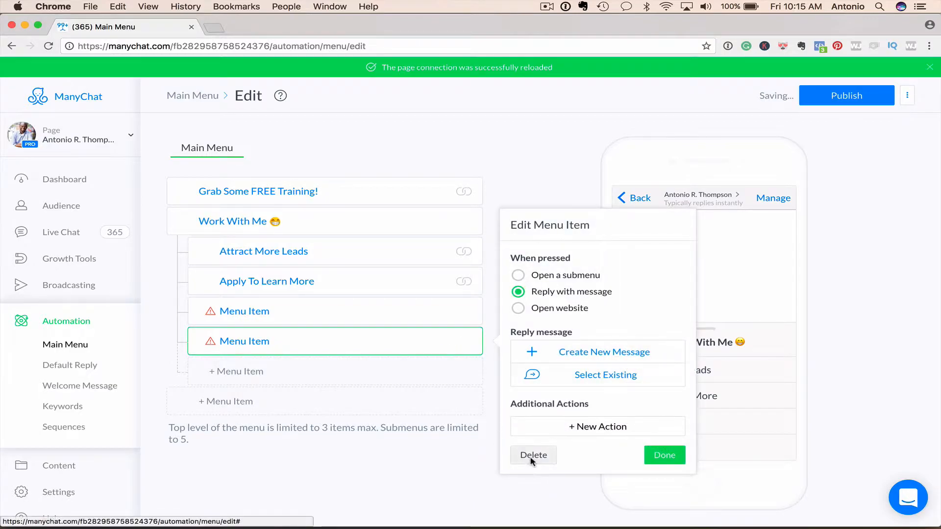
pyautogui.click(533, 455)
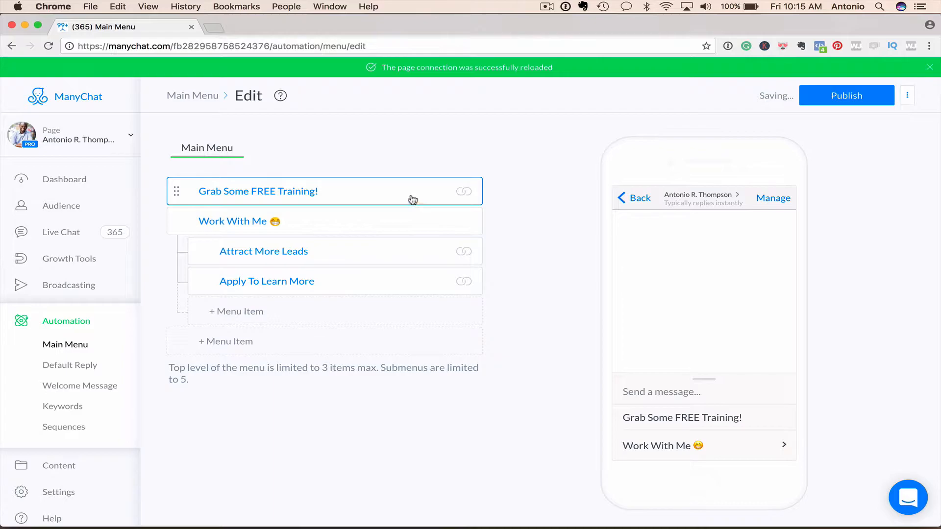
pyautogui.click(258, 191)
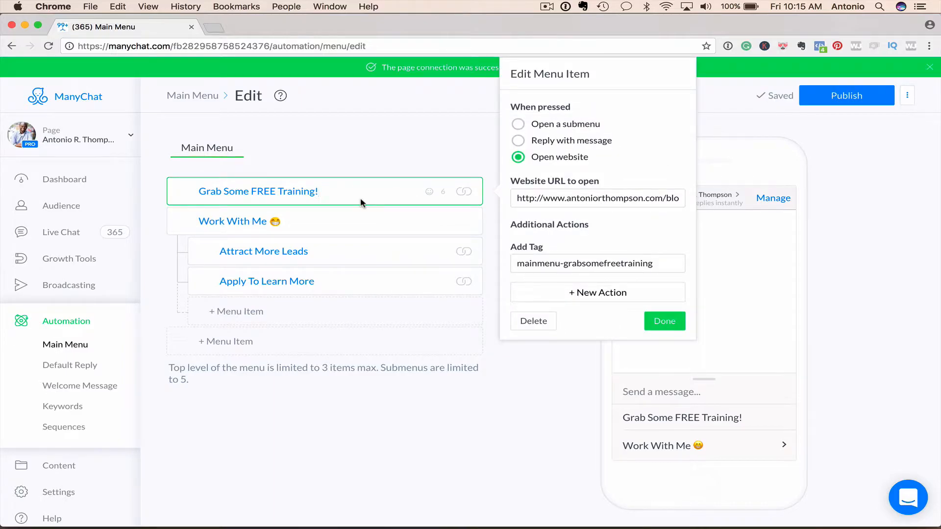
pyautogui.moveTo(473, 189)
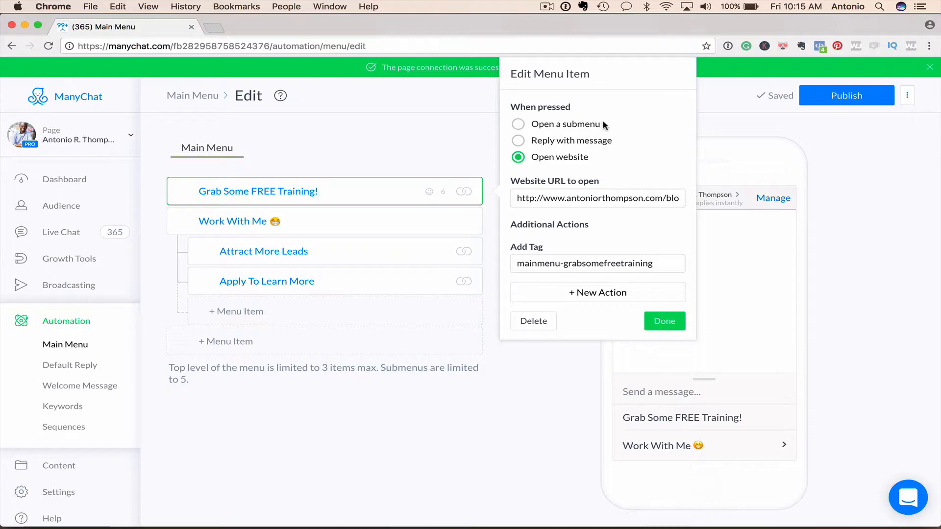
pyautogui.moveTo(600, 143)
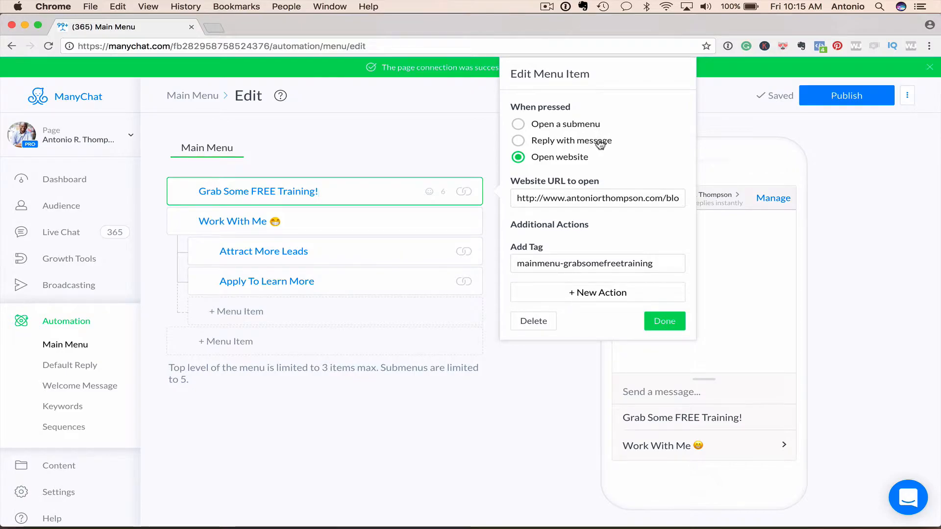
pyautogui.moveTo(582, 166)
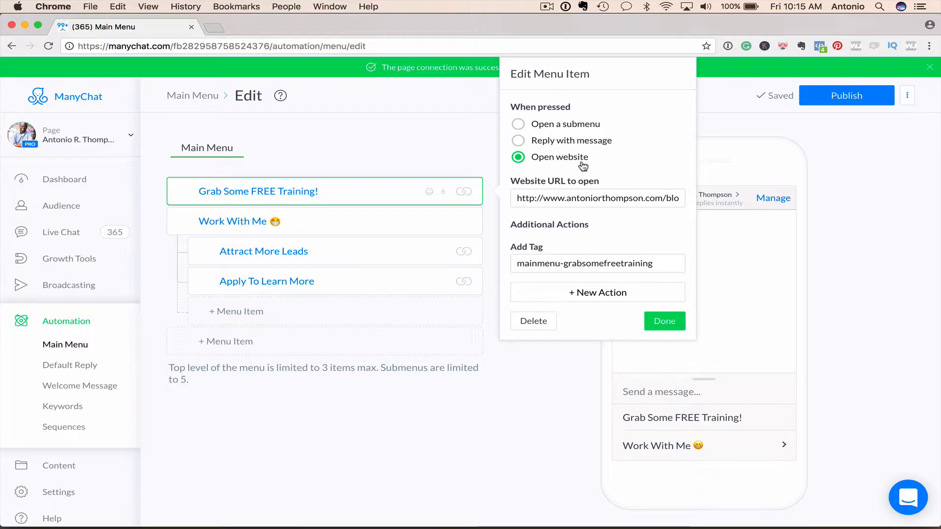
pyautogui.click(597, 198)
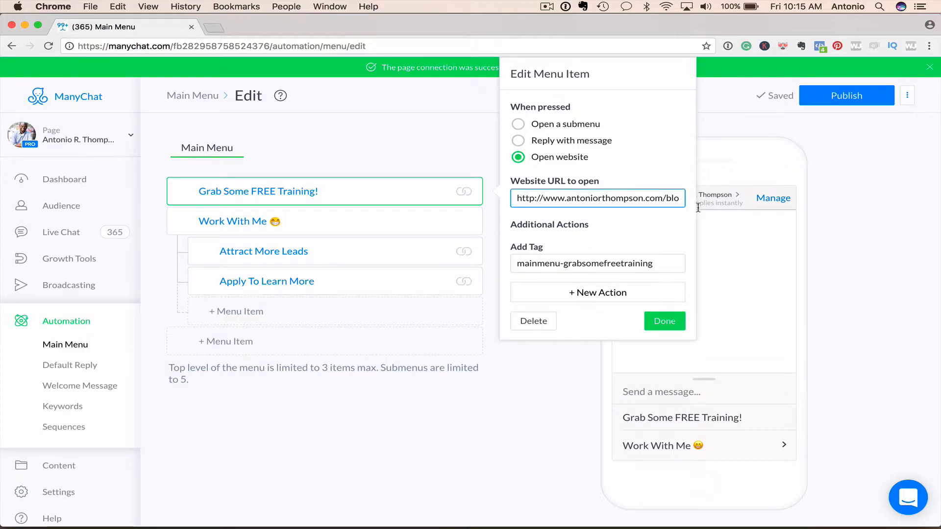
pyautogui.click(664, 321)
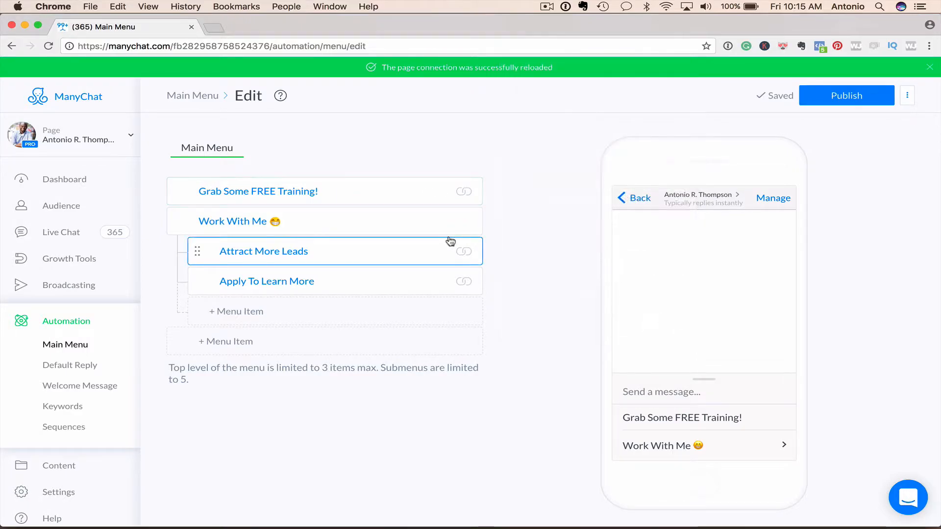
pyautogui.click(263, 251)
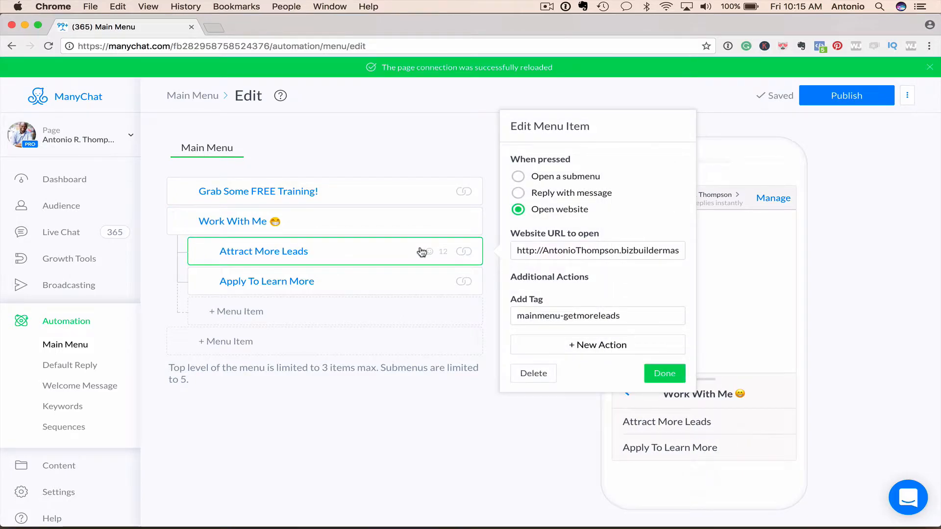
pyautogui.click(597, 250)
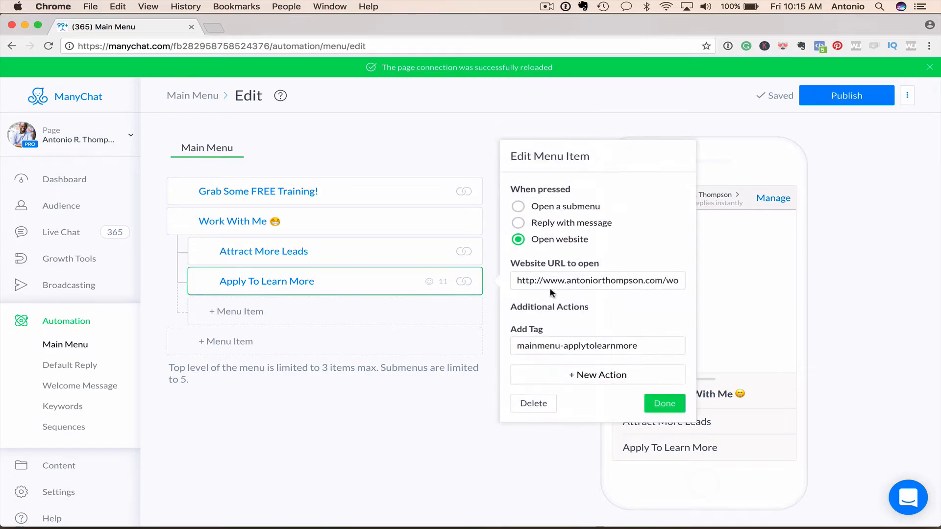
pyautogui.click(597, 281)
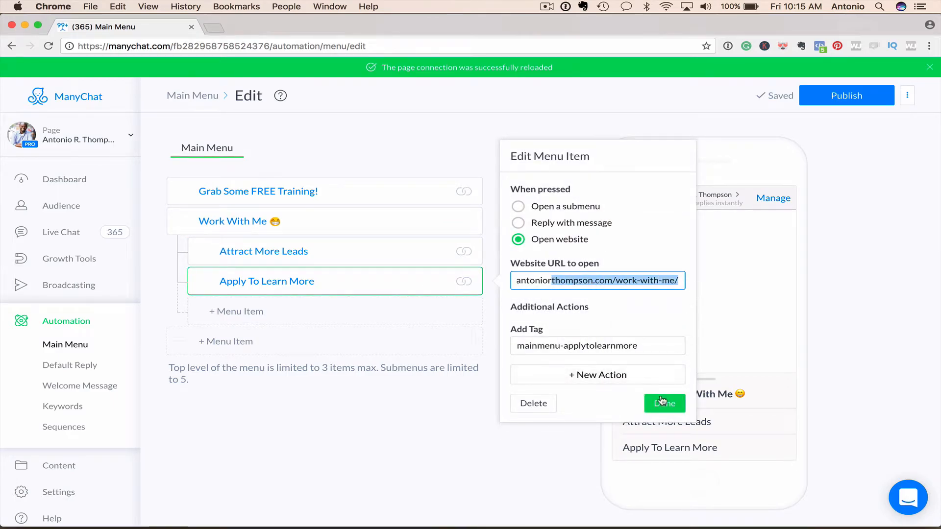
pyautogui.click(663, 403)
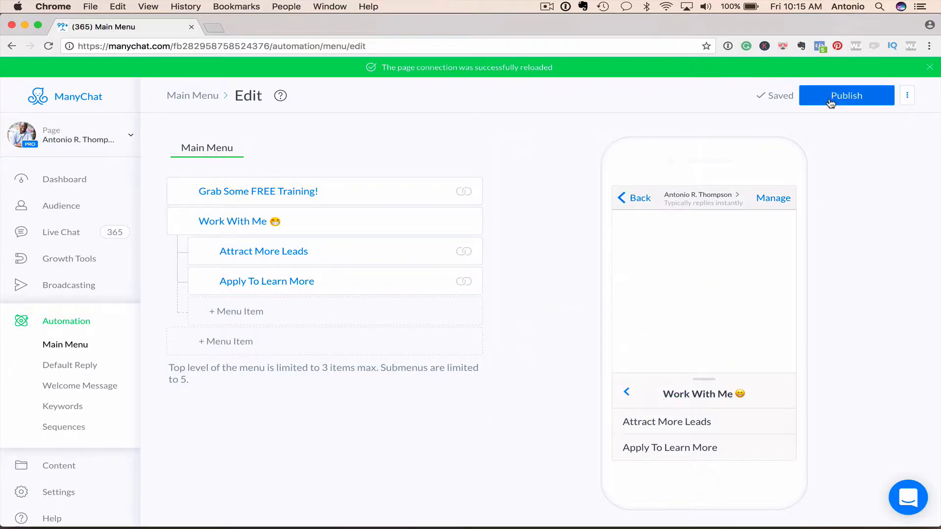
# Step: Publish the Main Menu and open the Default Reply message in the editor
pyautogui.click(845, 95)
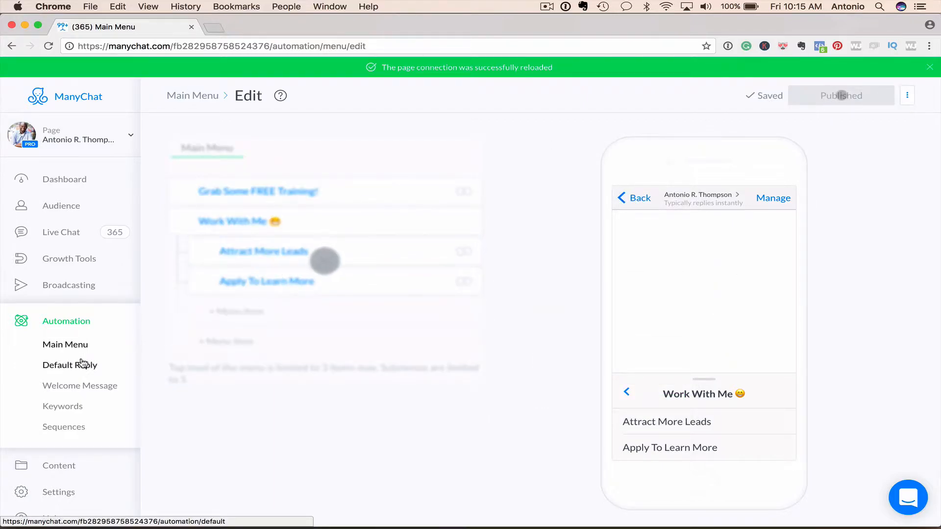
pyautogui.click(840, 96)
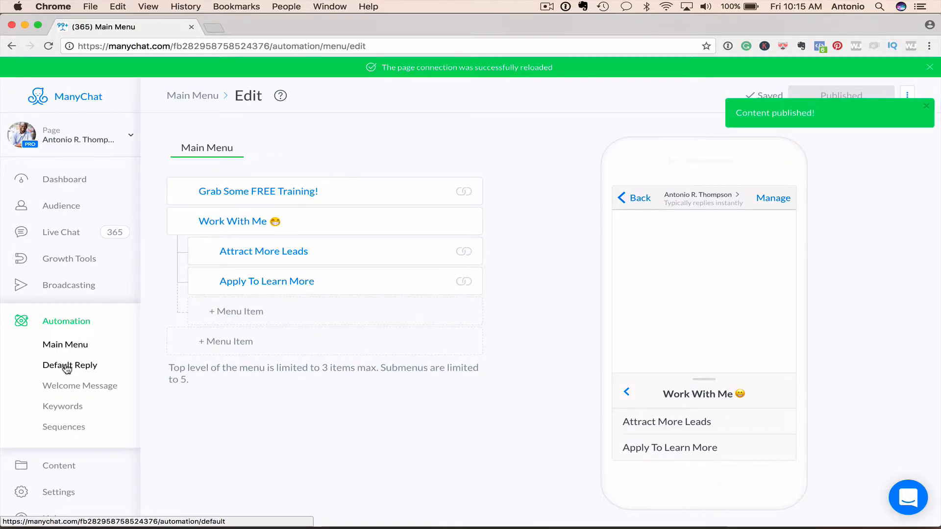
pyautogui.click(70, 365)
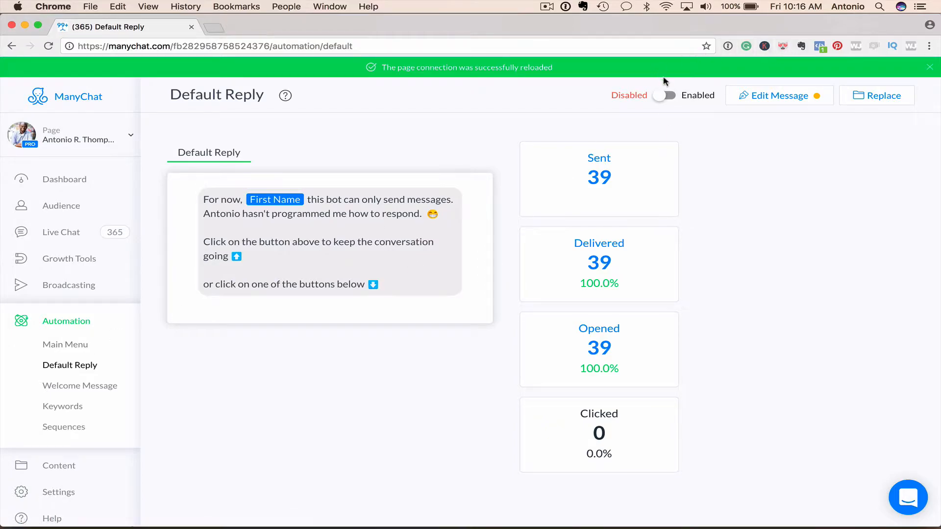
pyautogui.moveTo(667, 84)
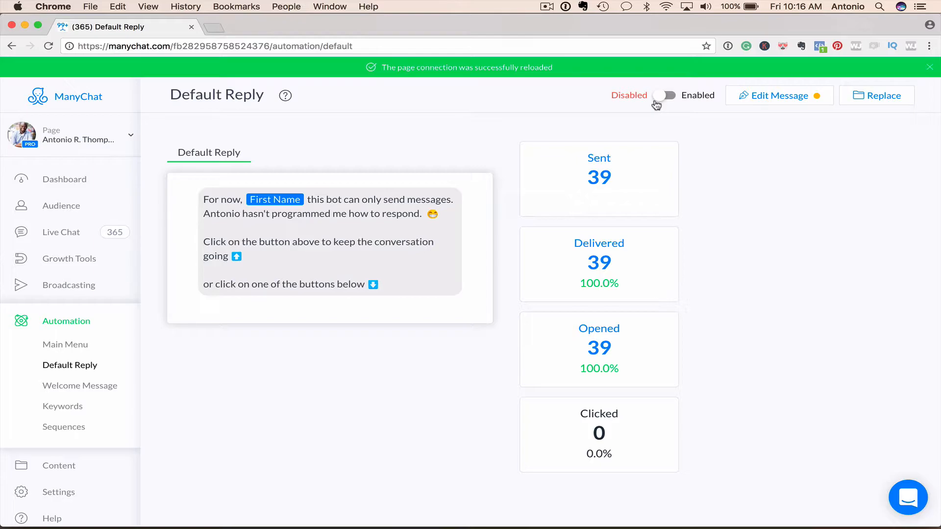
pyautogui.click(774, 95)
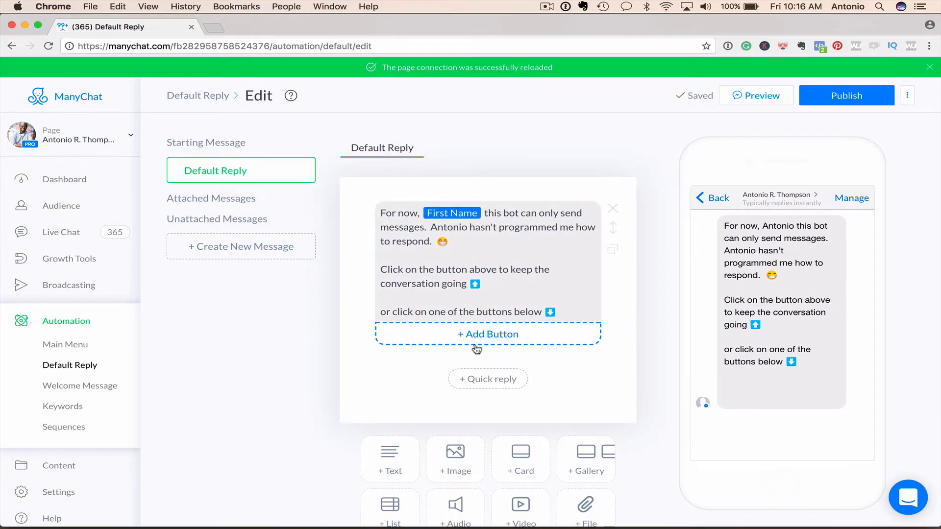
# Step: Publish the Default Reply message and go to the Welcome Message automation
pyautogui.click(846, 95)
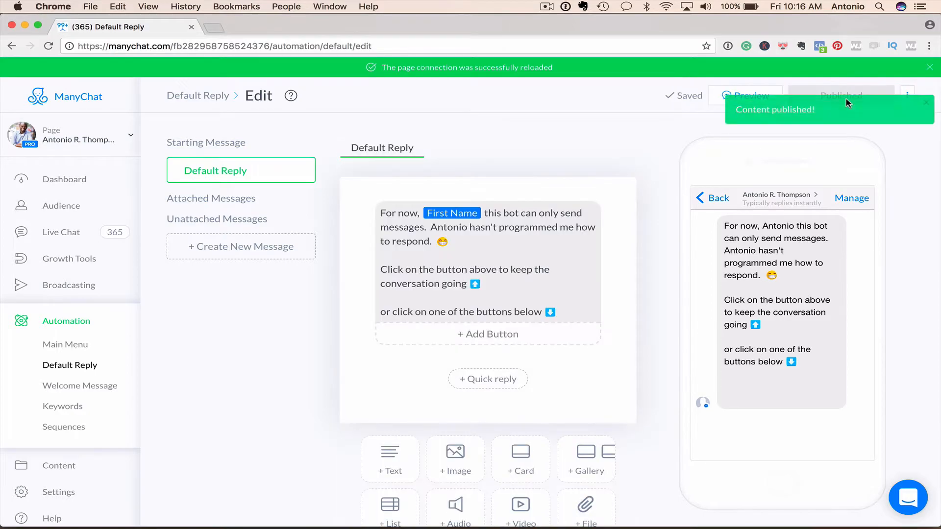
pyautogui.moveTo(79, 386)
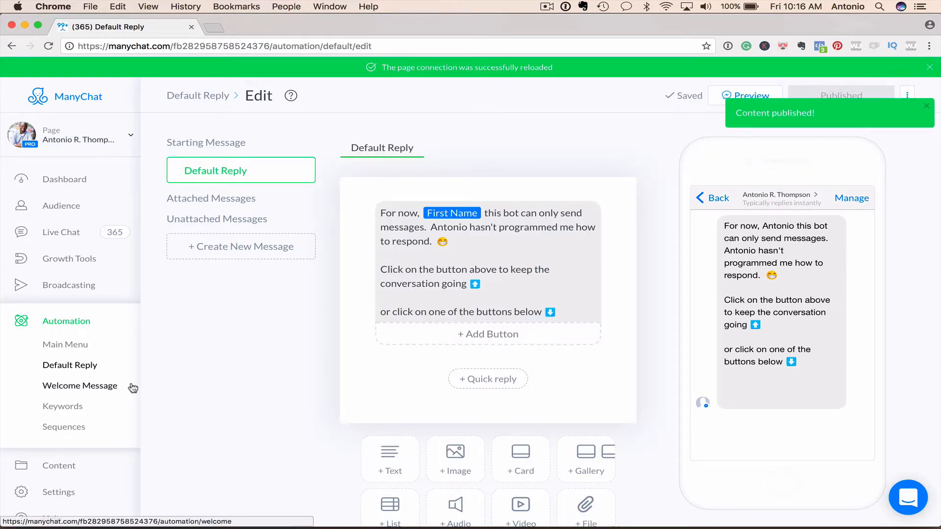
pyautogui.click(80, 386)
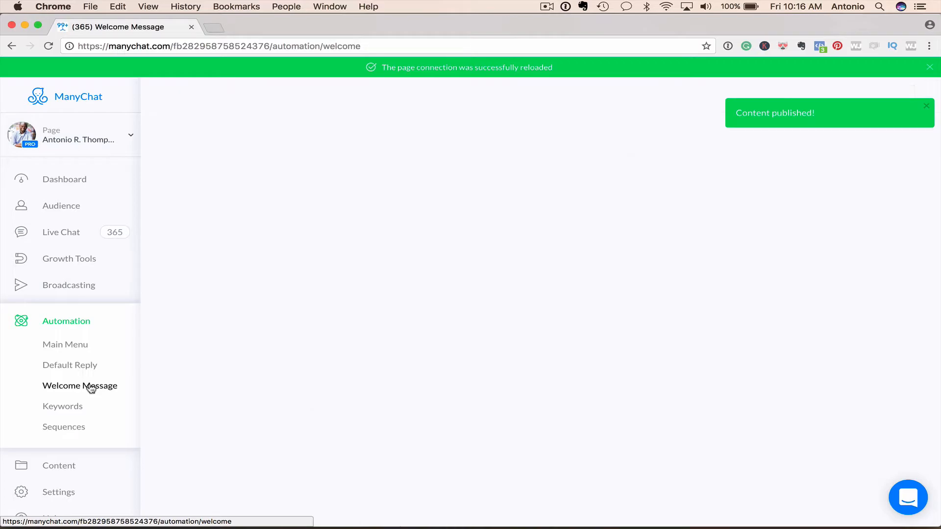
# Step: Review the Welcome Message preview and stats, then open the Antonio R. Thompson Facebook page
pyautogui.click(80, 385)
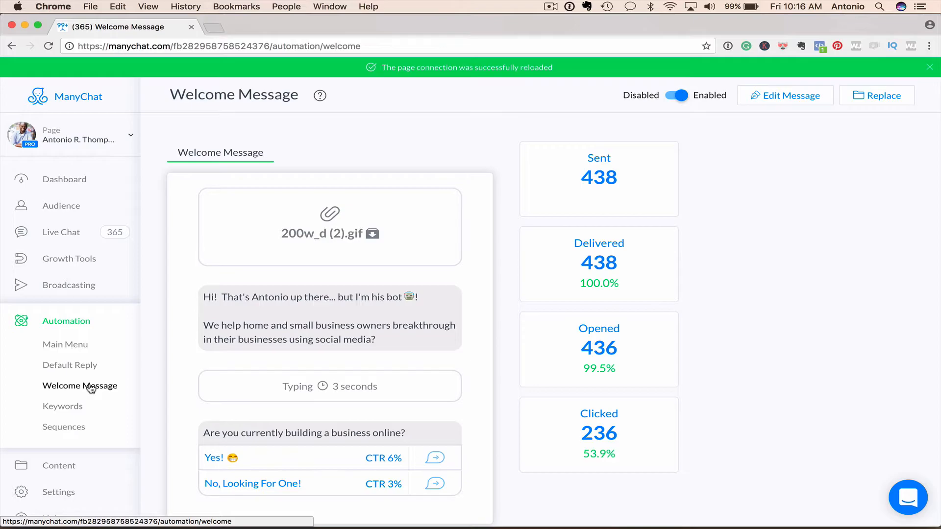
pyautogui.click(211, 27)
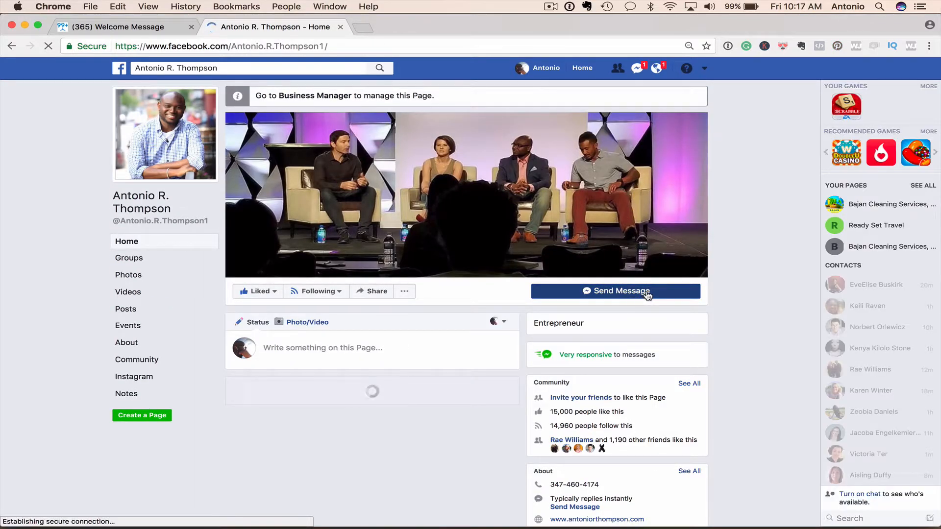
# Step: Message the Antonio R. Thompson Facebook page to see the bot respond
pyautogui.click(118, 26)
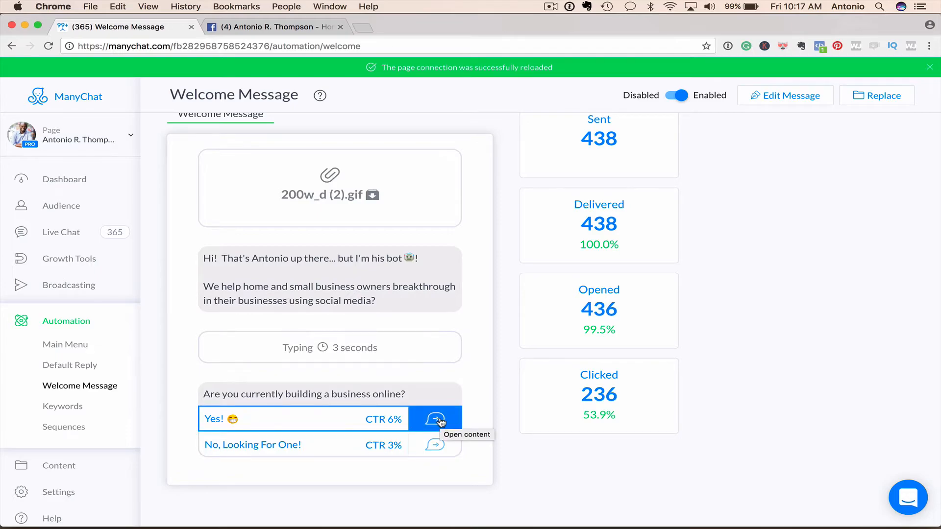
# Step: Browse the Yes! and Need more leads branches, then open the No, Looking For One! replies
pyautogui.click(435, 419)
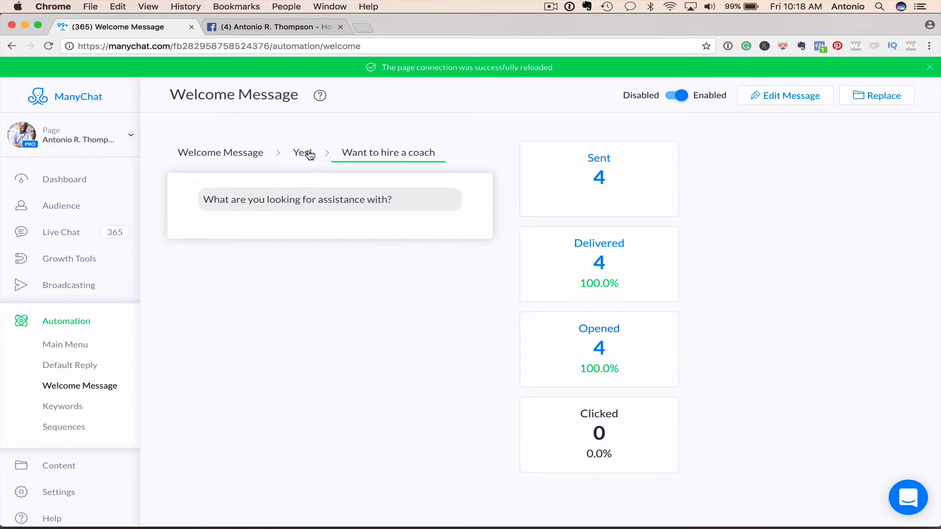
pyautogui.click(302, 153)
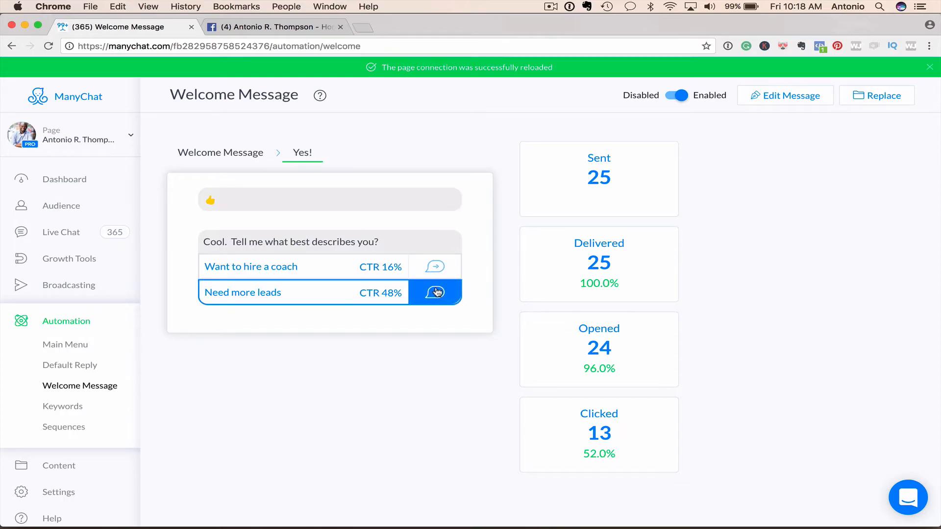
pyautogui.click(436, 293)
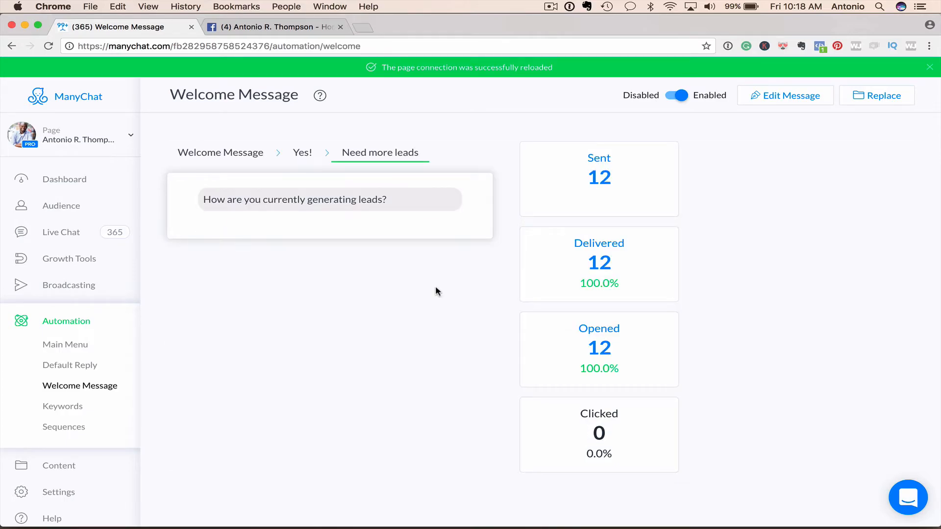
pyautogui.moveTo(252, 156)
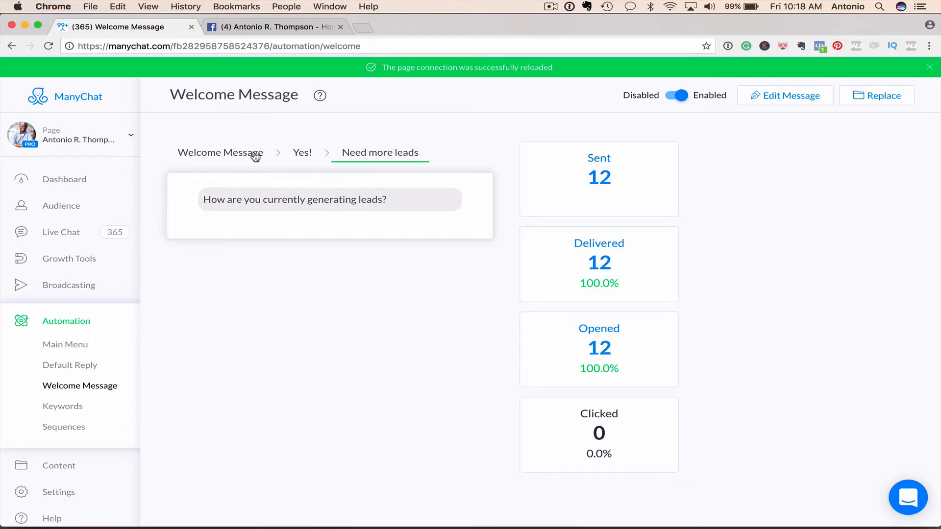
pyautogui.click(219, 152)
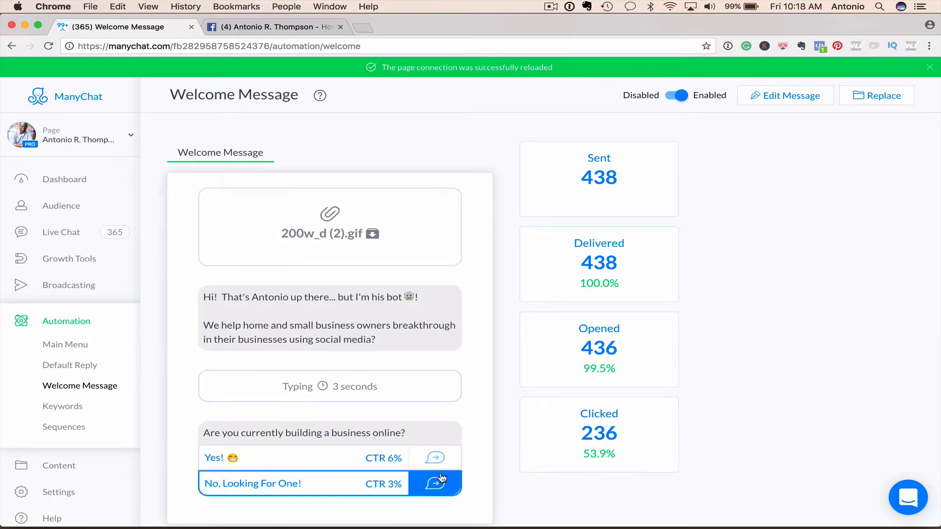
pyautogui.click(435, 483)
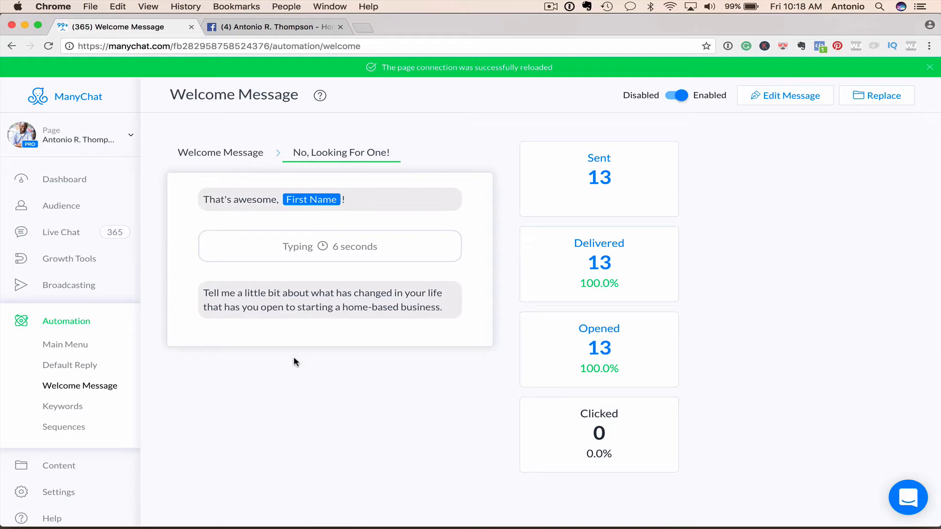
pyautogui.moveTo(211, 182)
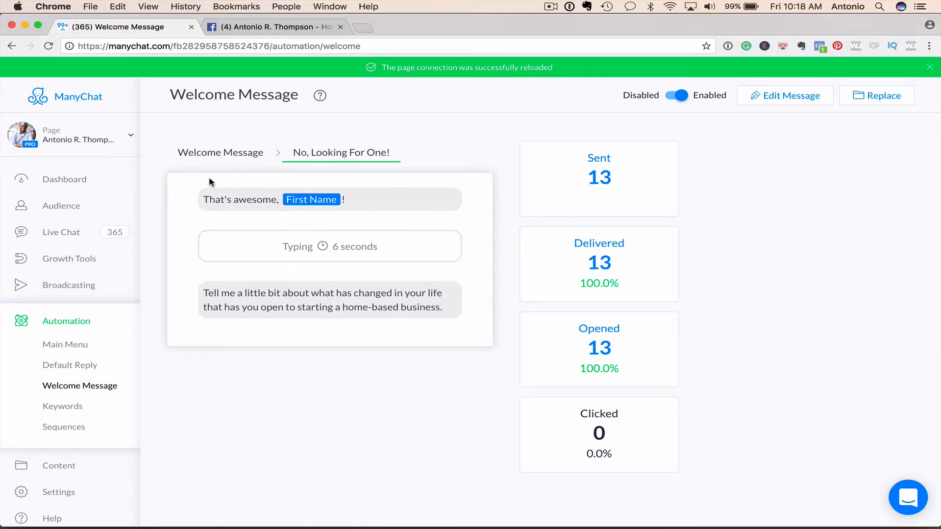
pyautogui.moveTo(200, 414)
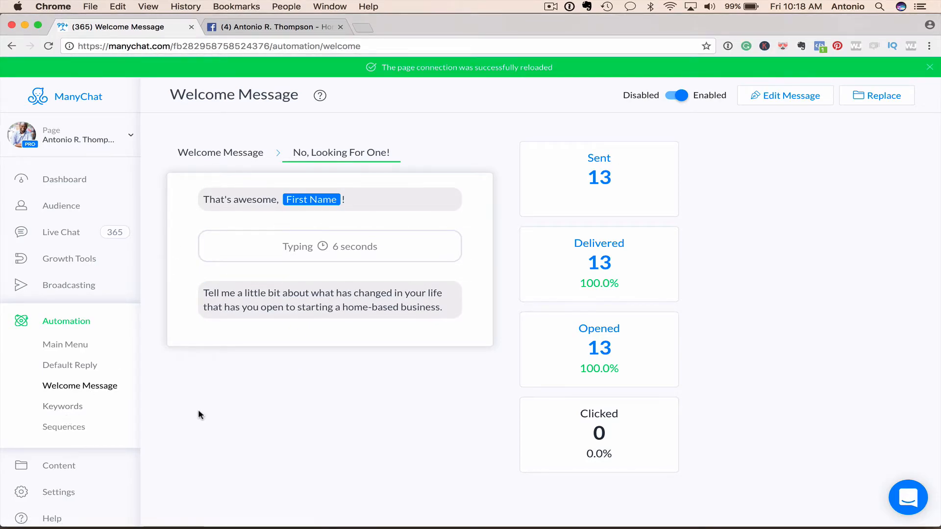
pyautogui.moveTo(64, 427)
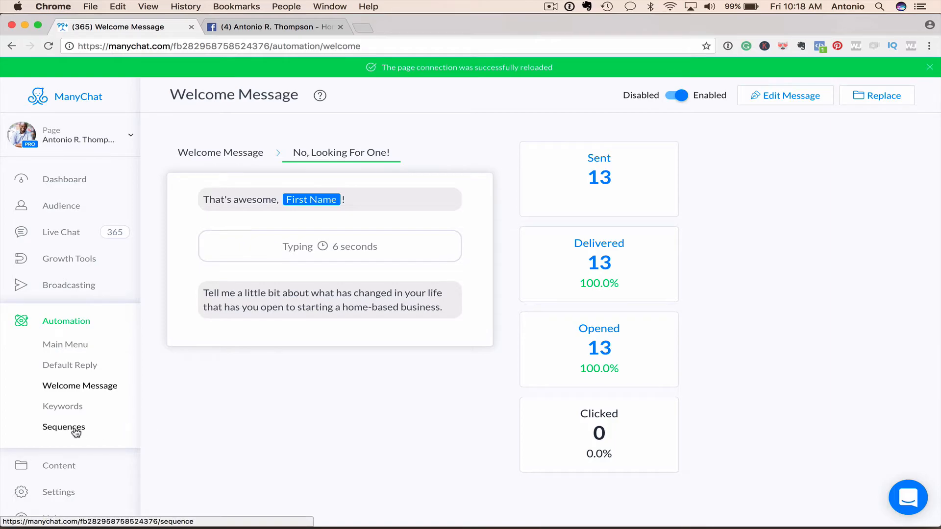
# Step: Open the Facebook Ads Sequence from the Sequences list to view its scheduled messages
pyautogui.click(64, 427)
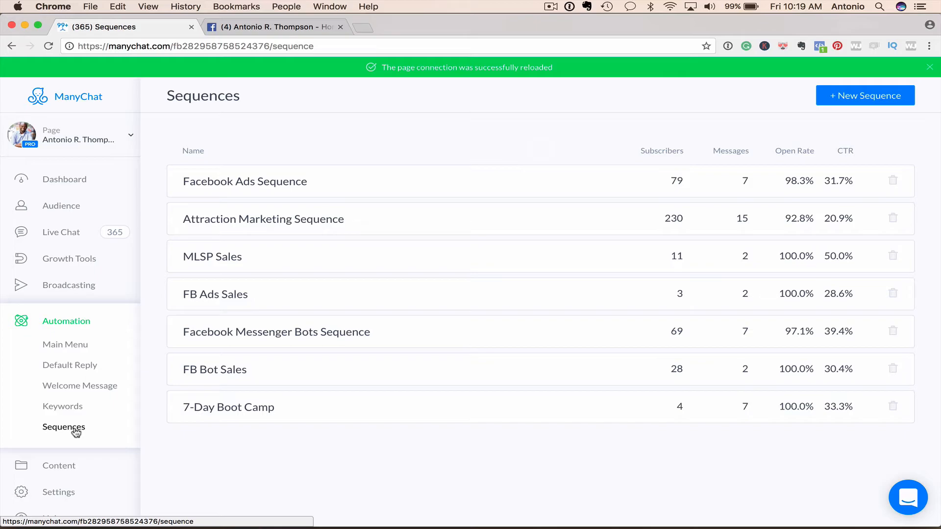
pyautogui.click(244, 182)
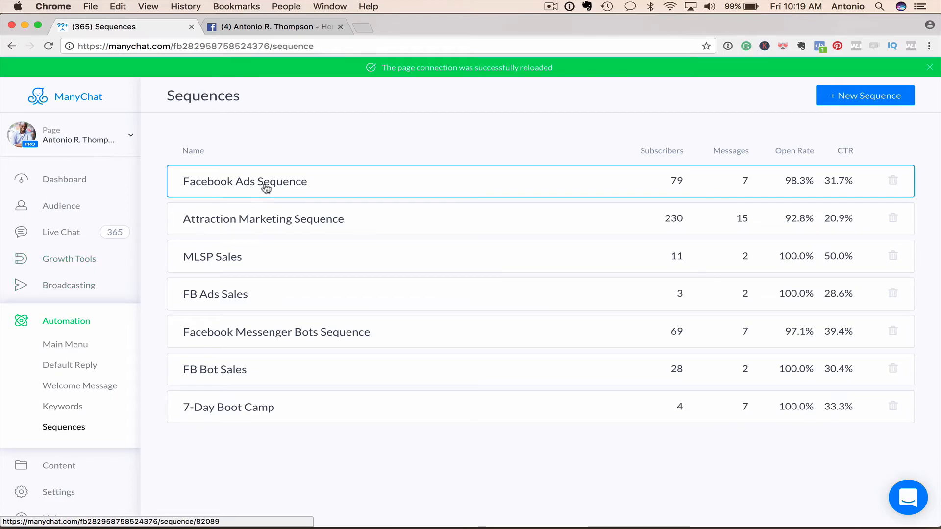
pyautogui.click(244, 182)
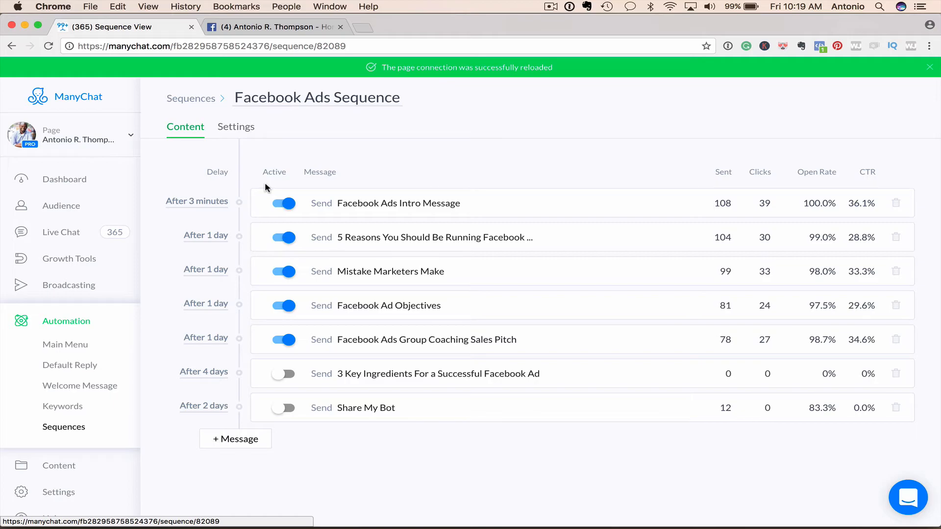
pyautogui.moveTo(191, 98)
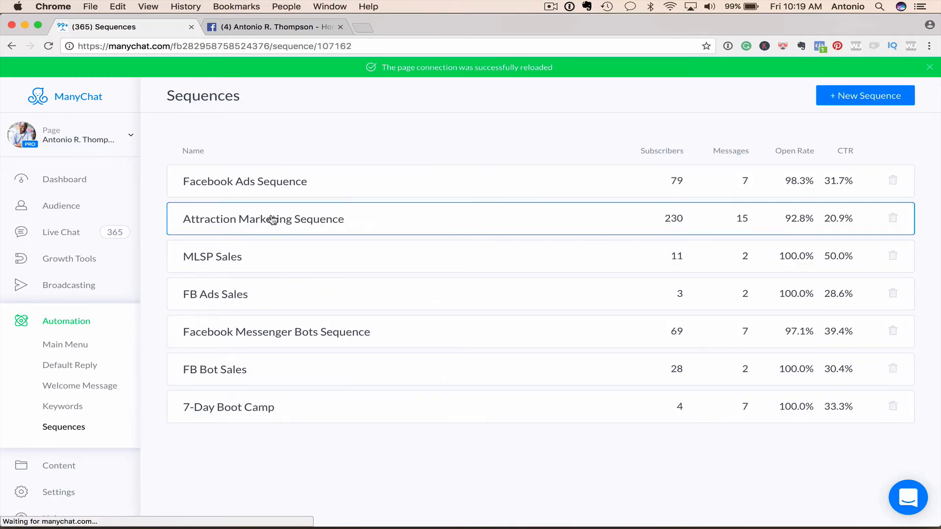
# Step: Scroll through the Attraction Marketing Sequence's messages, delays and open rates, then switch to the website tab
pyautogui.click(263, 218)
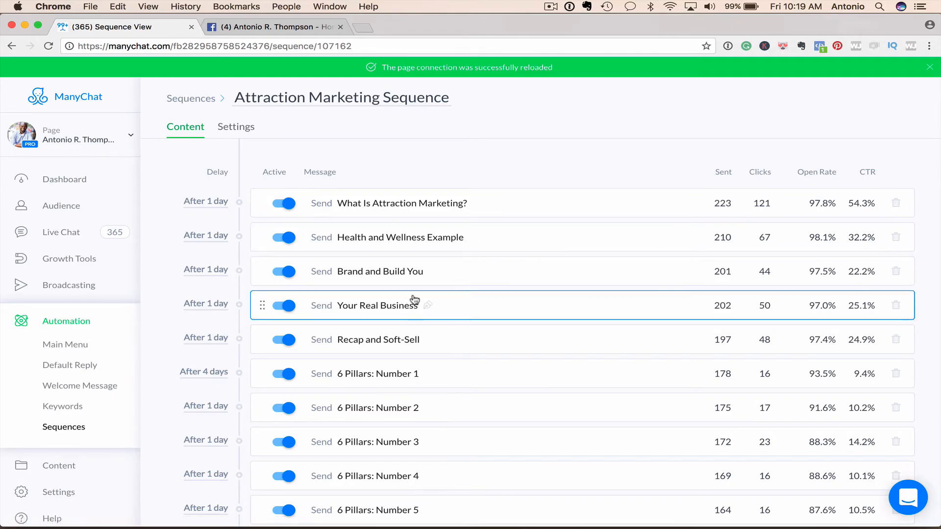
pyautogui.moveTo(390, 312)
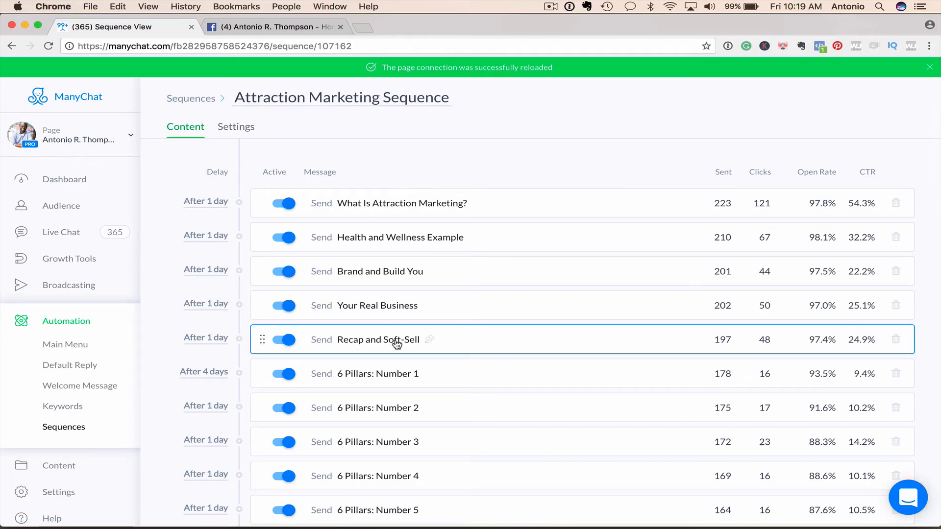
pyautogui.scroll(-3)
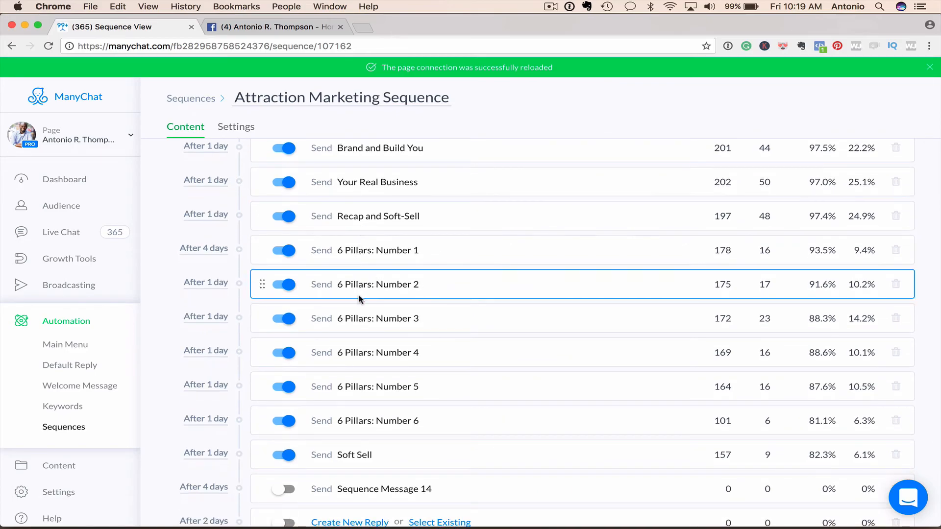
pyautogui.scroll(-3)
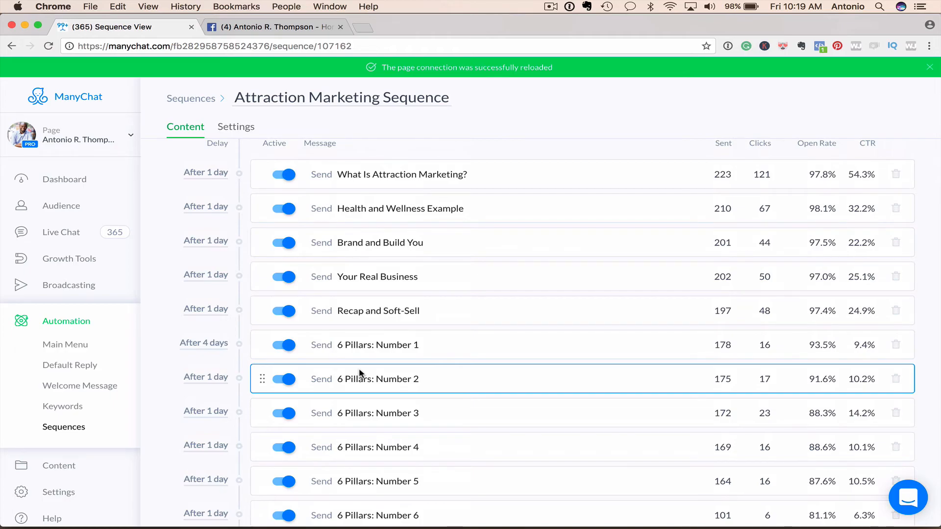
pyautogui.click(91, 6)
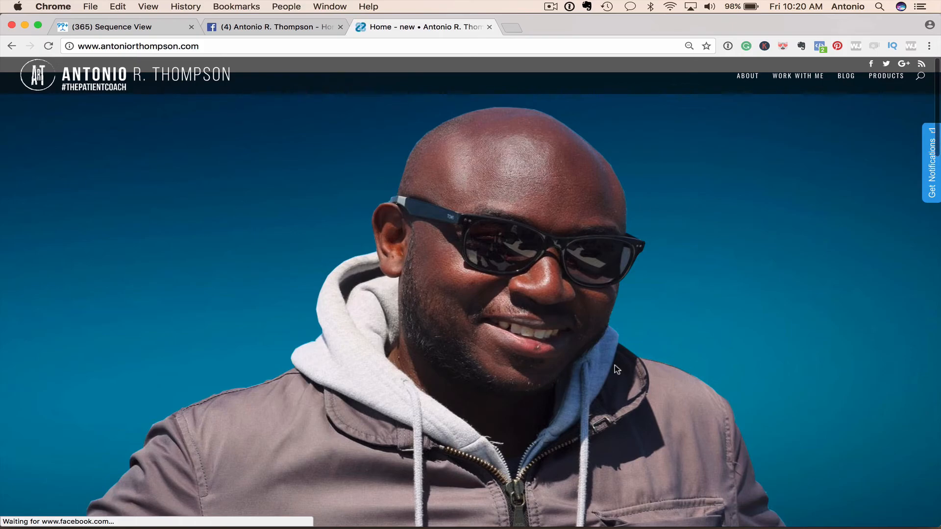
# Step: Scroll Antonio R. Thompson's homepage and request access to the free 7-day boot camp
pyautogui.scroll(-3)
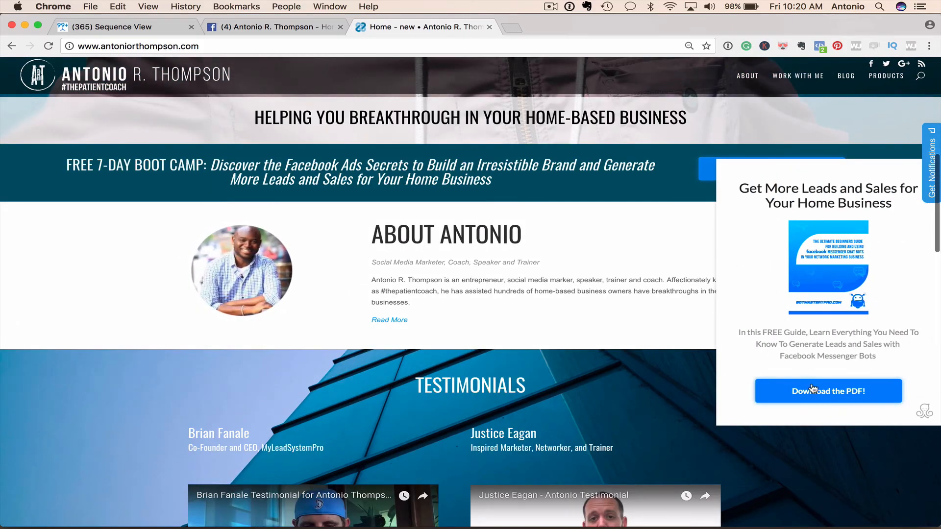
pyautogui.moveTo(859, 404)
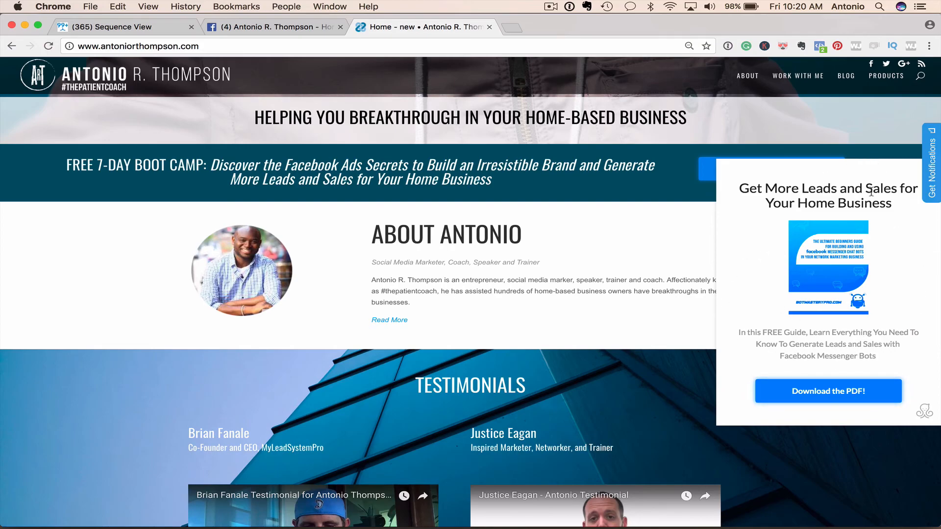
pyautogui.moveTo(781, 206)
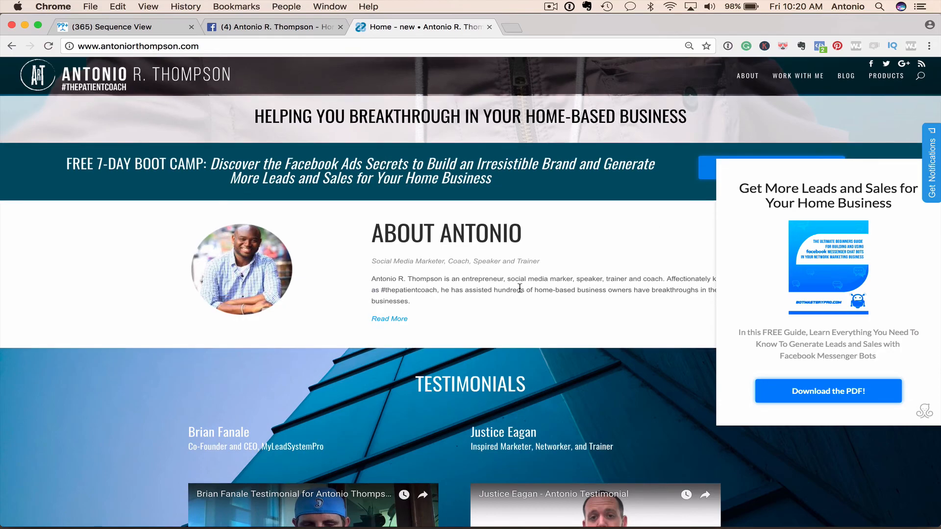
pyautogui.scroll(-3)
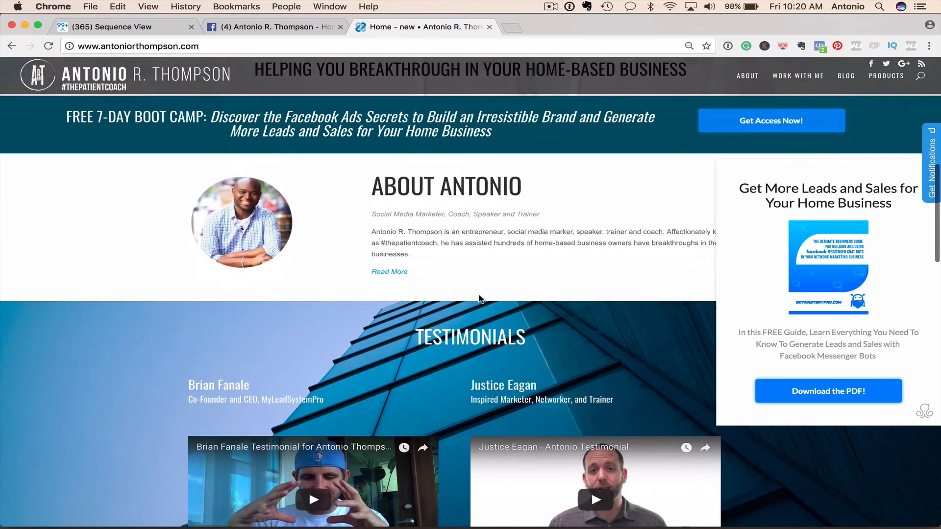
pyautogui.scroll(-3)
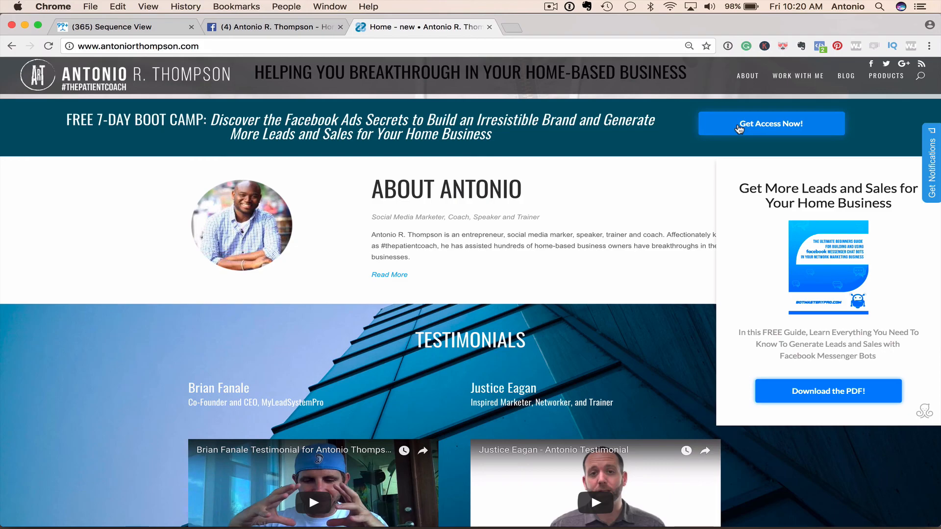
pyautogui.click(120, 27)
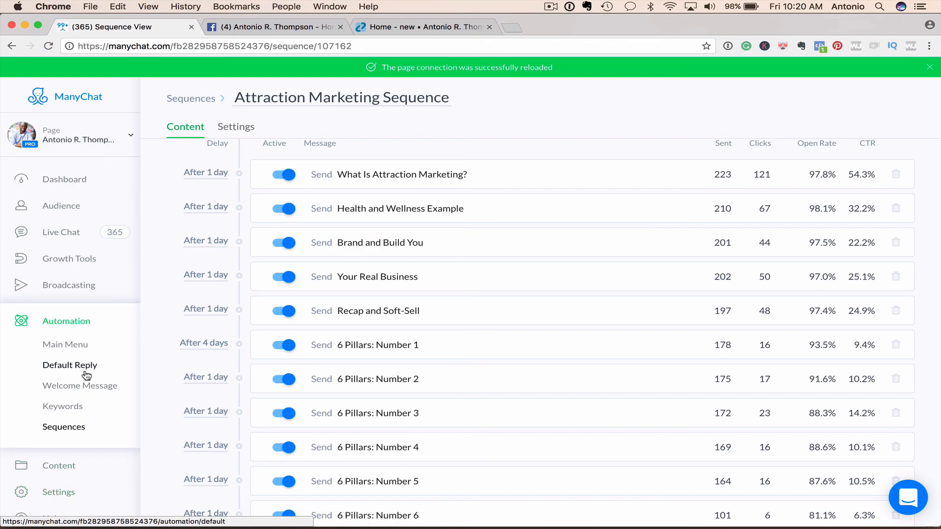
pyautogui.moveTo(72, 368)
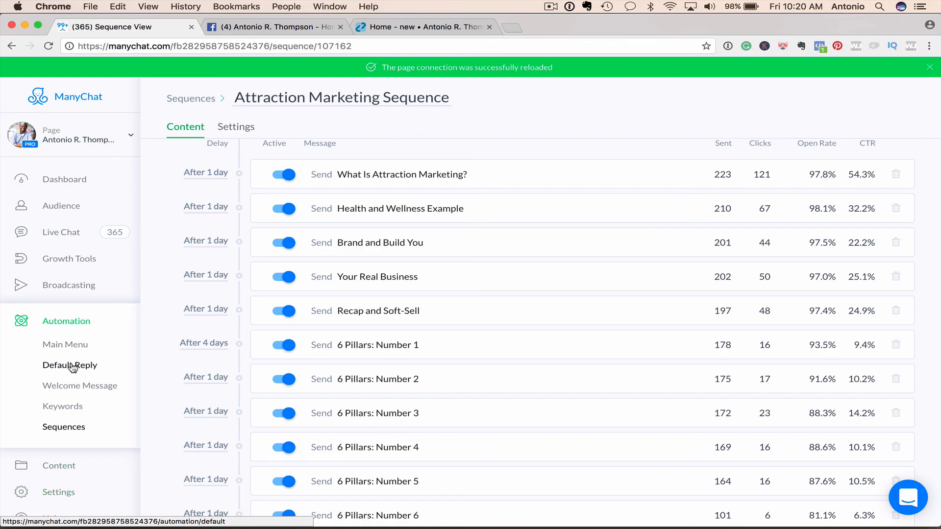